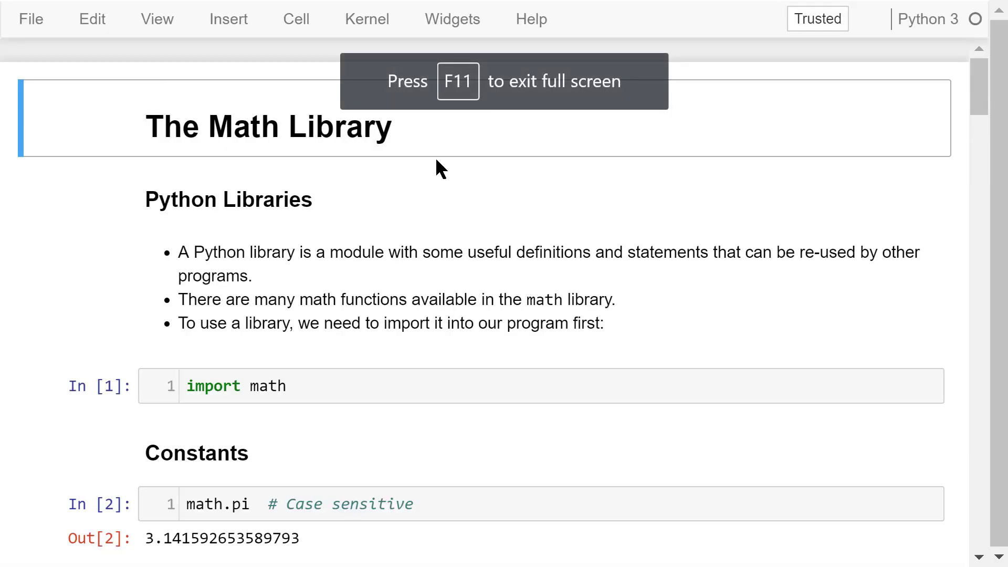
mouse_move(370, 173)
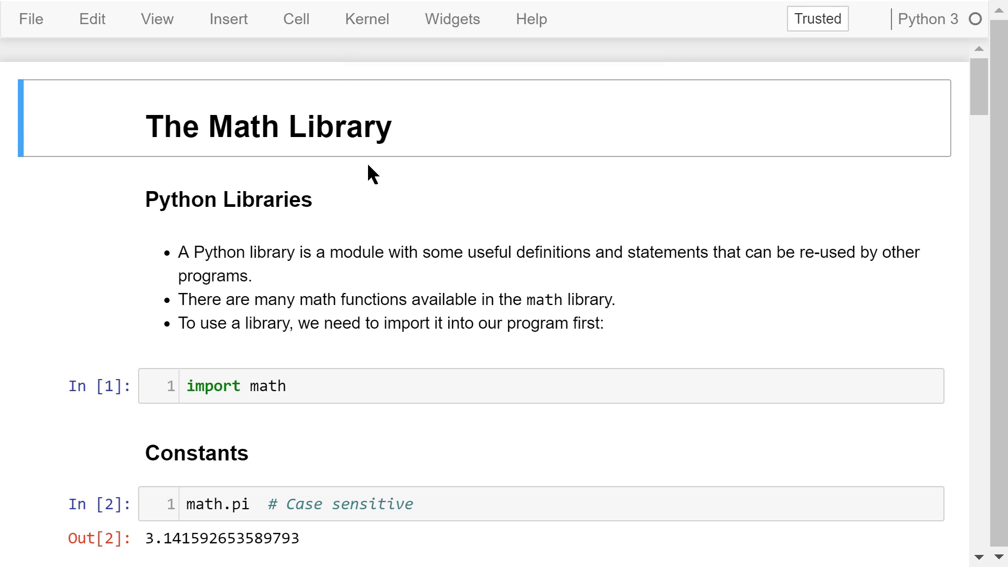
mouse_move(215, 160)
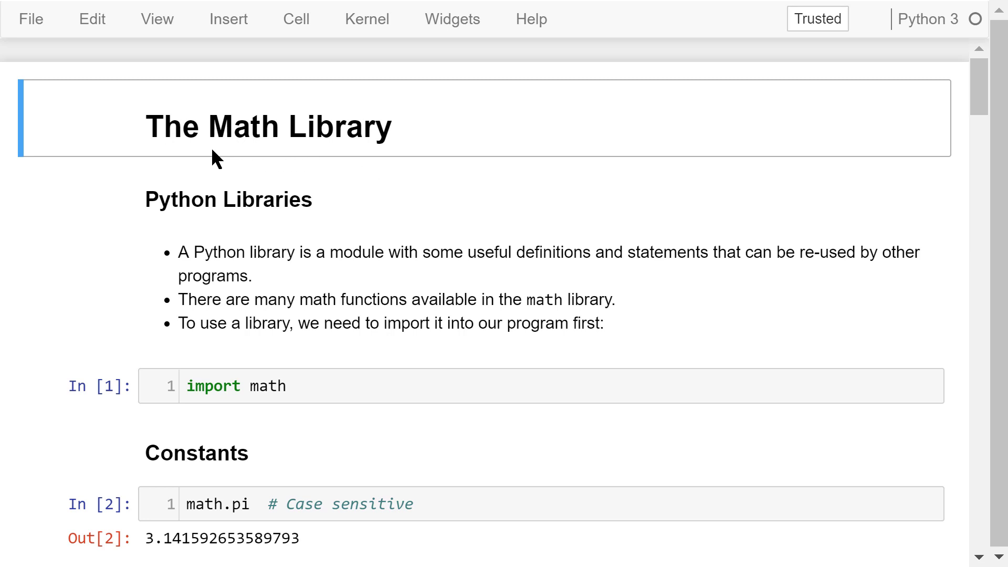
mouse_move(132, 282)
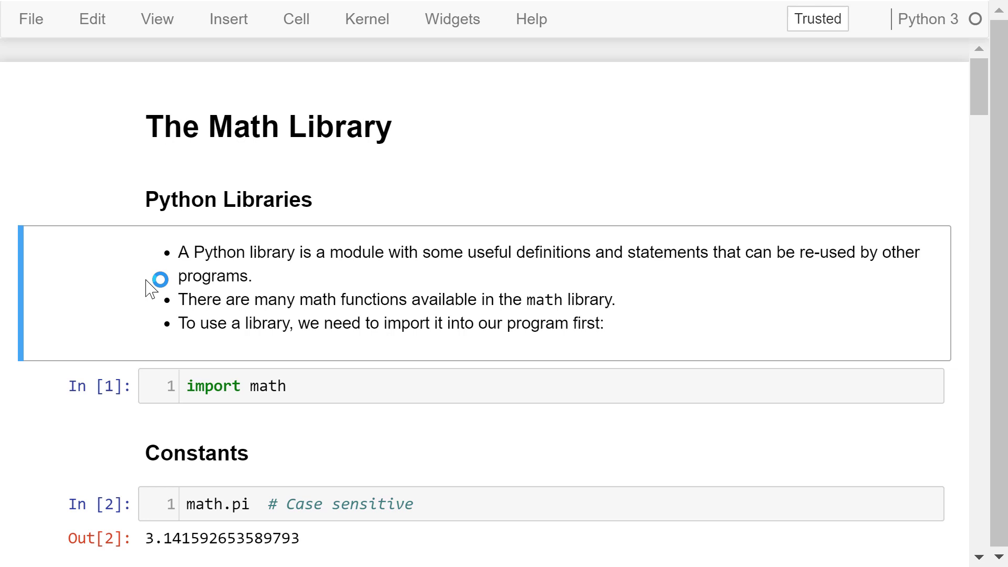
mouse_move(654, 301)
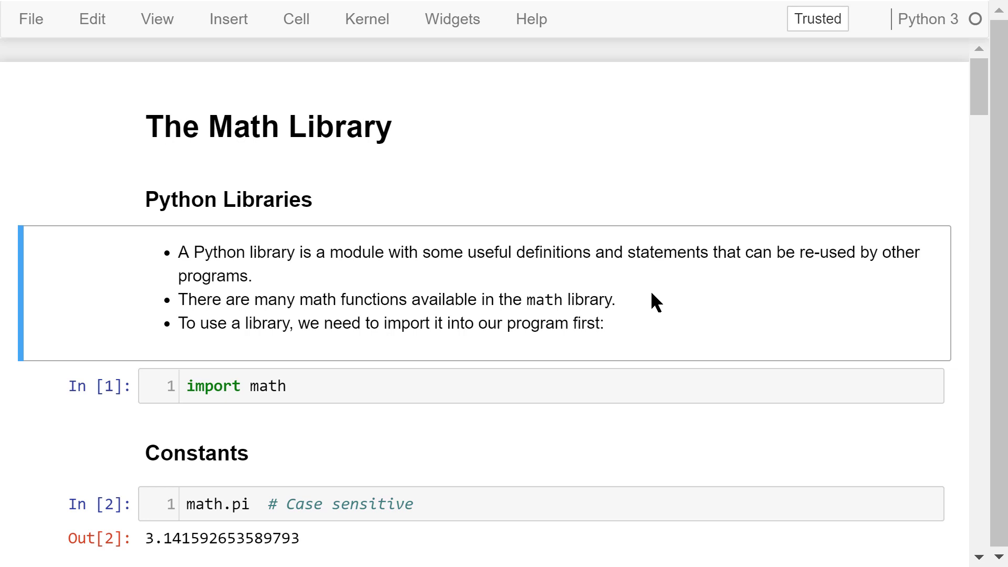
mouse_move(654, 333)
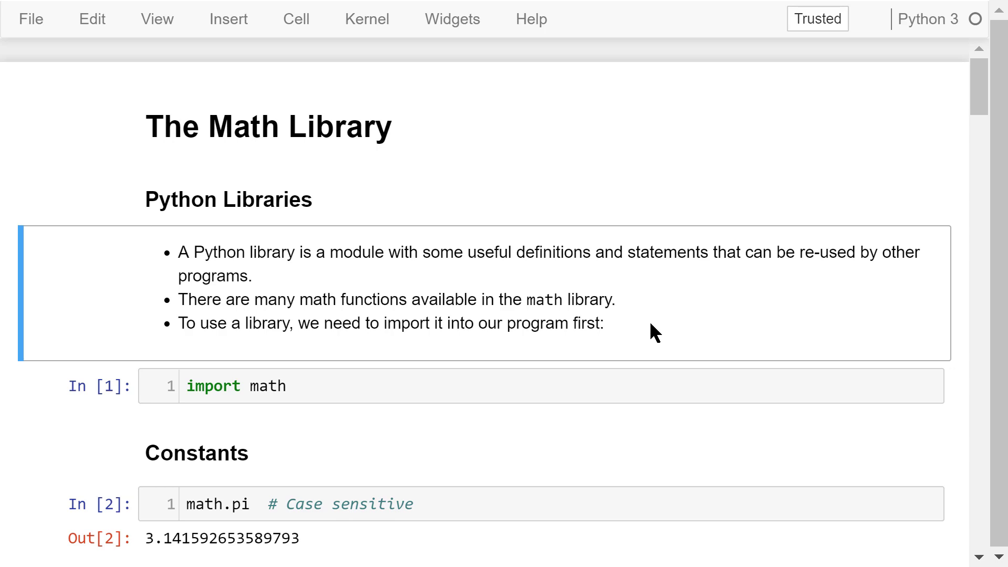
Scroll from the import math cell down to the Constants cells with math.pi and the failing math.Pi
click(290, 385)
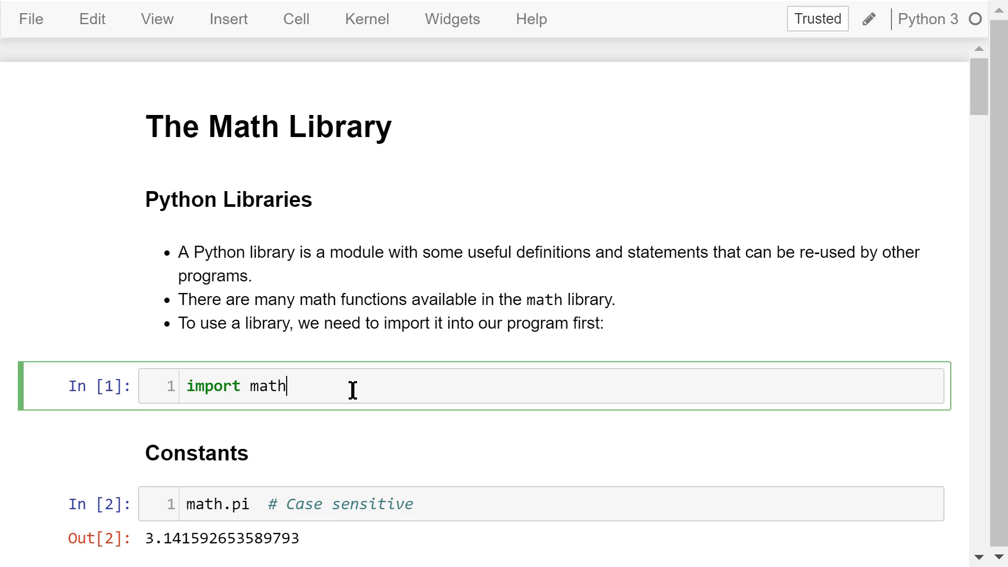
scroll(down, 3)
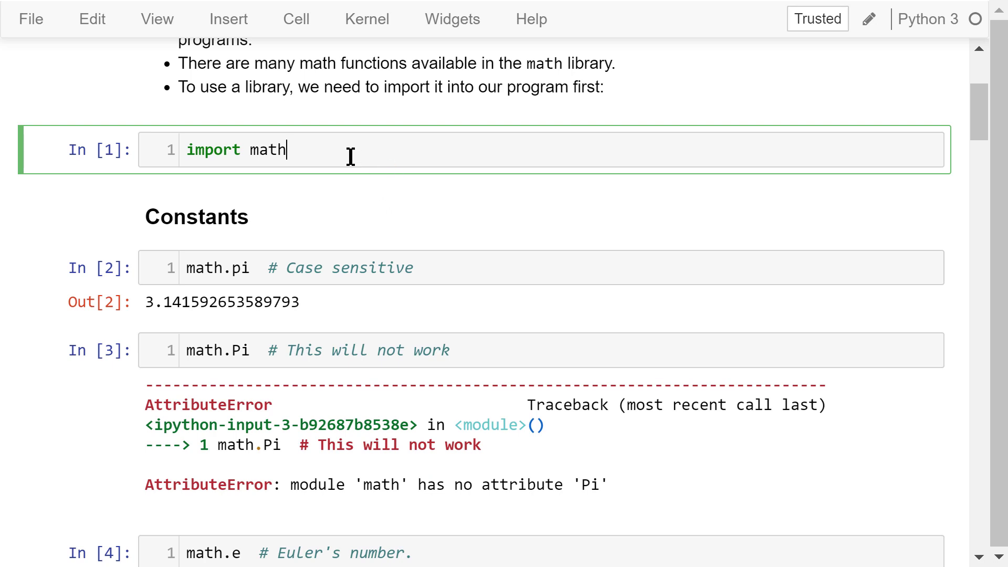
mouse_move(369, 159)
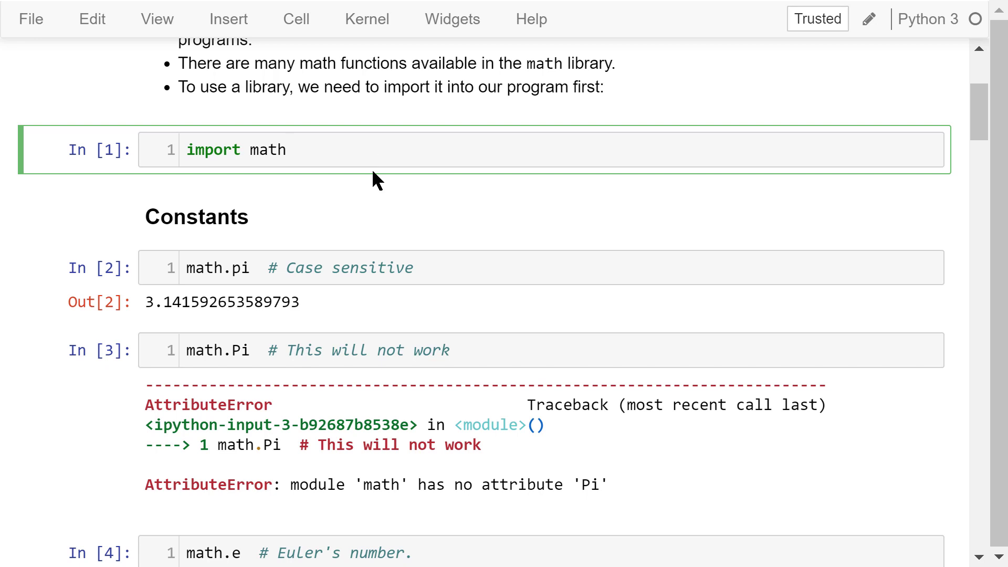
mouse_move(468, 276)
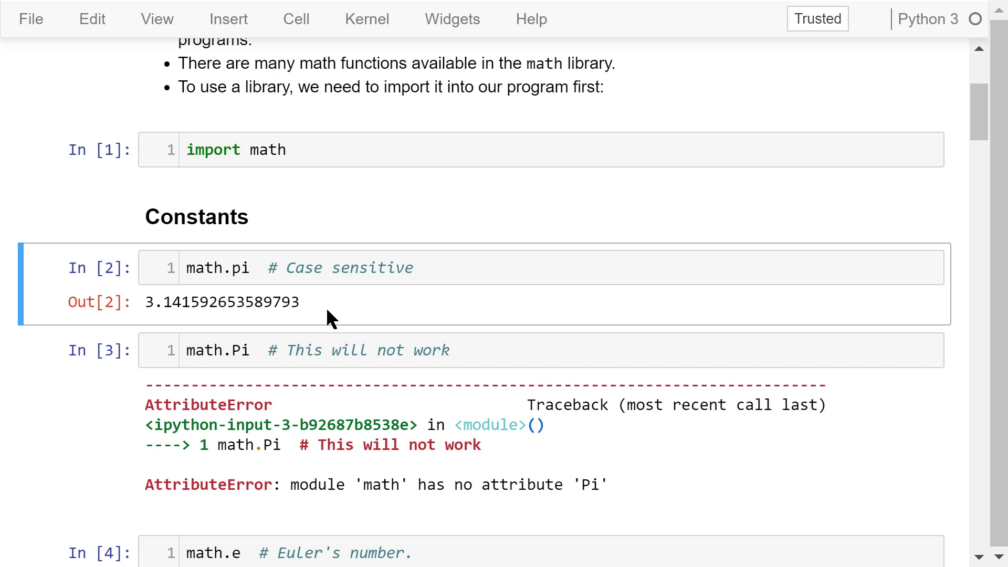
Move from the failing math.Pi cell down to the math.e, math.pi + math.e and math.inf results
click(121, 360)
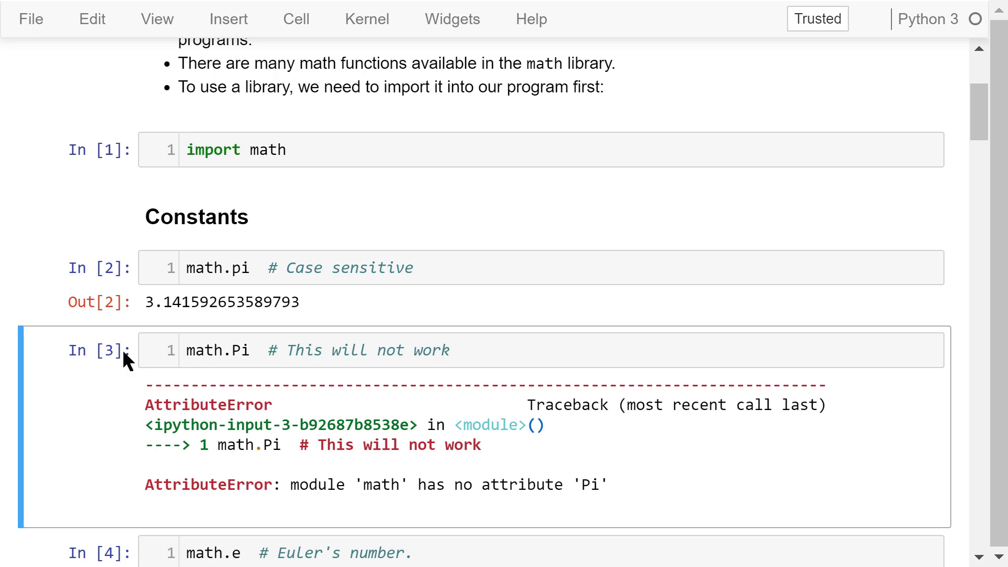
scroll(down, 3)
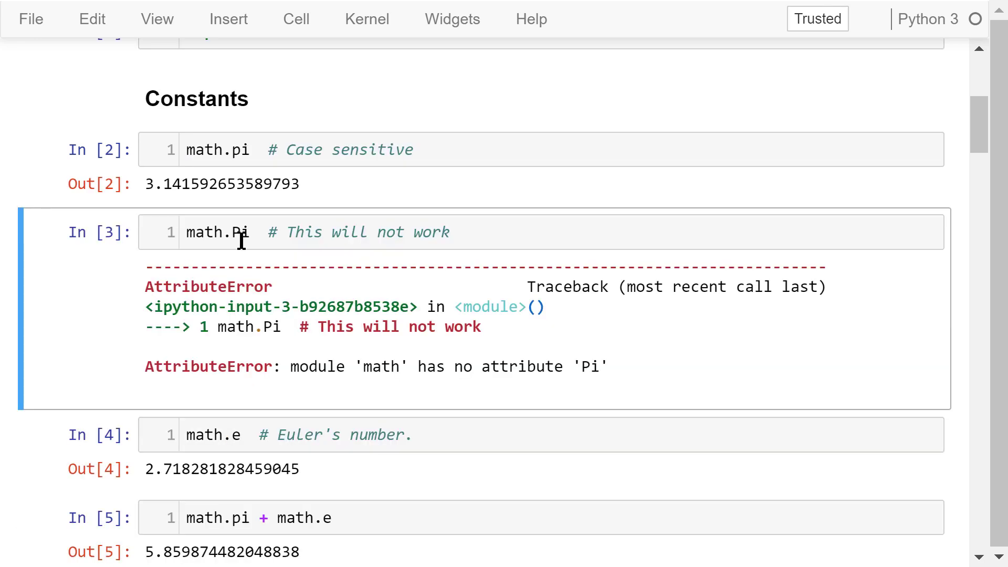
mouse_move(269, 361)
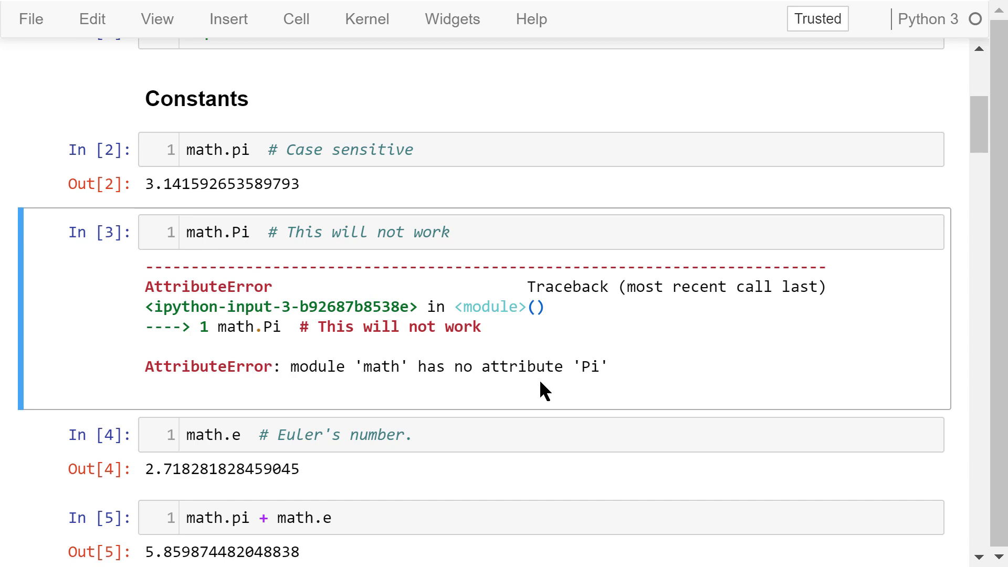
mouse_move(466, 394)
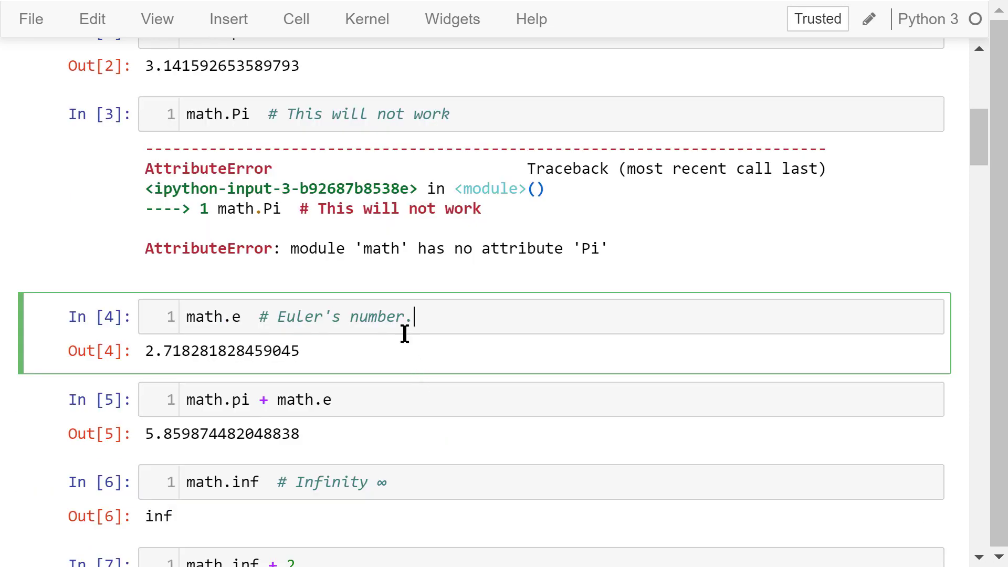
scroll(down, 3)
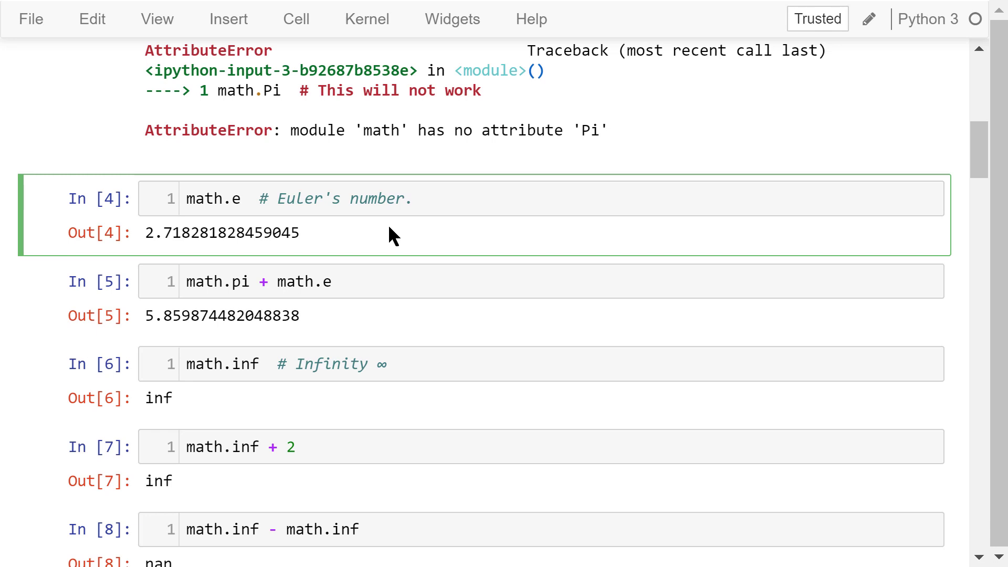
mouse_move(355, 233)
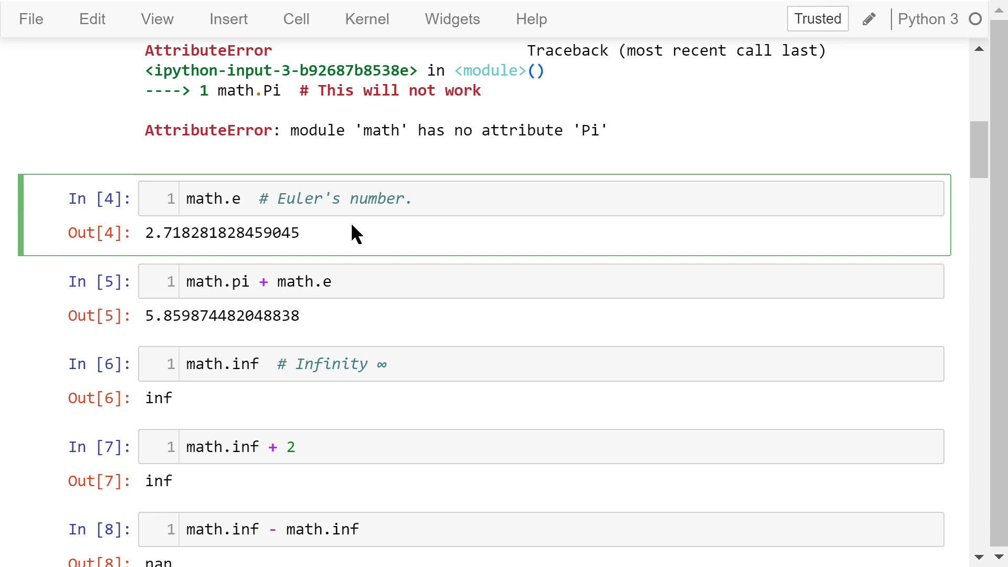
mouse_move(323, 245)
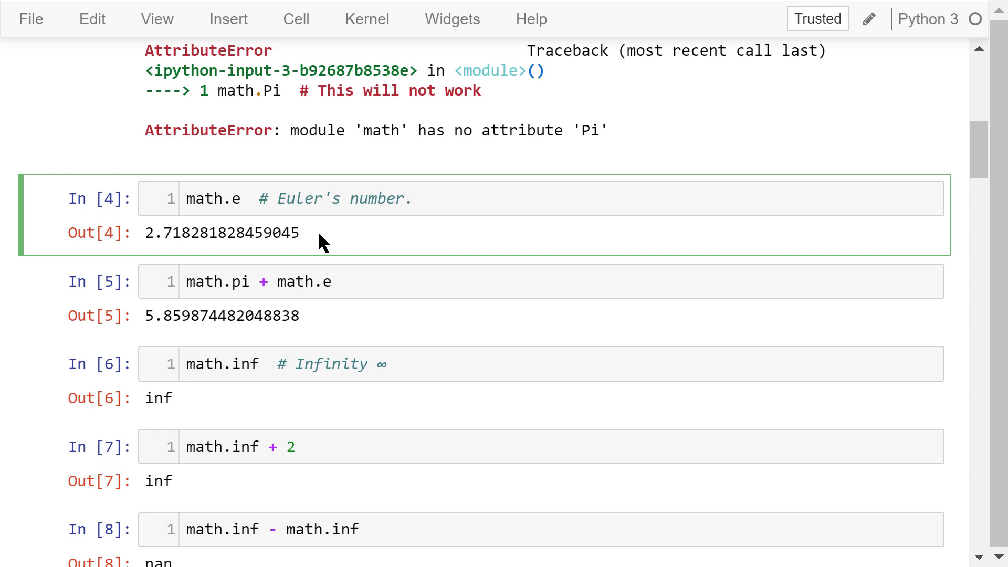
click(414, 199)
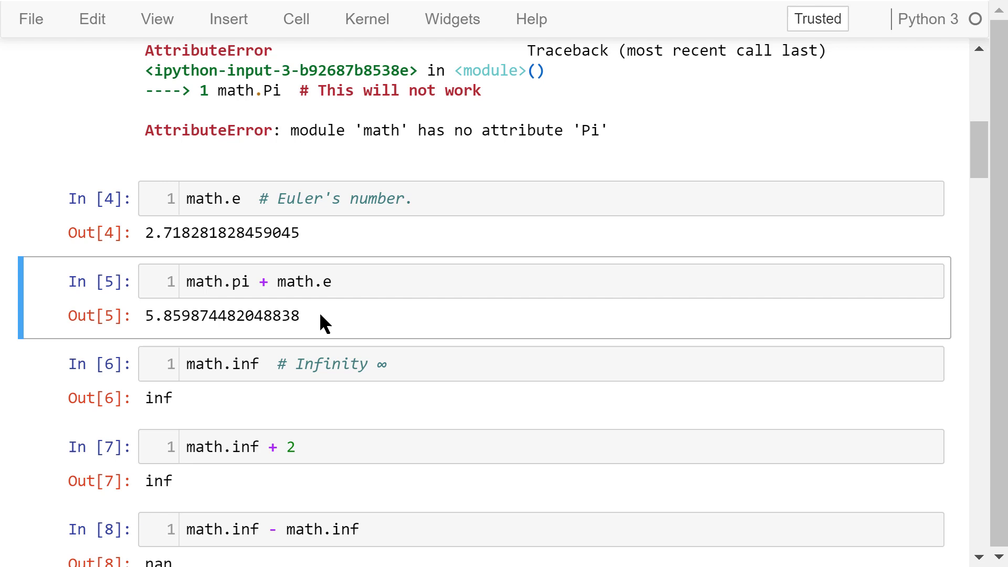
mouse_move(333, 320)
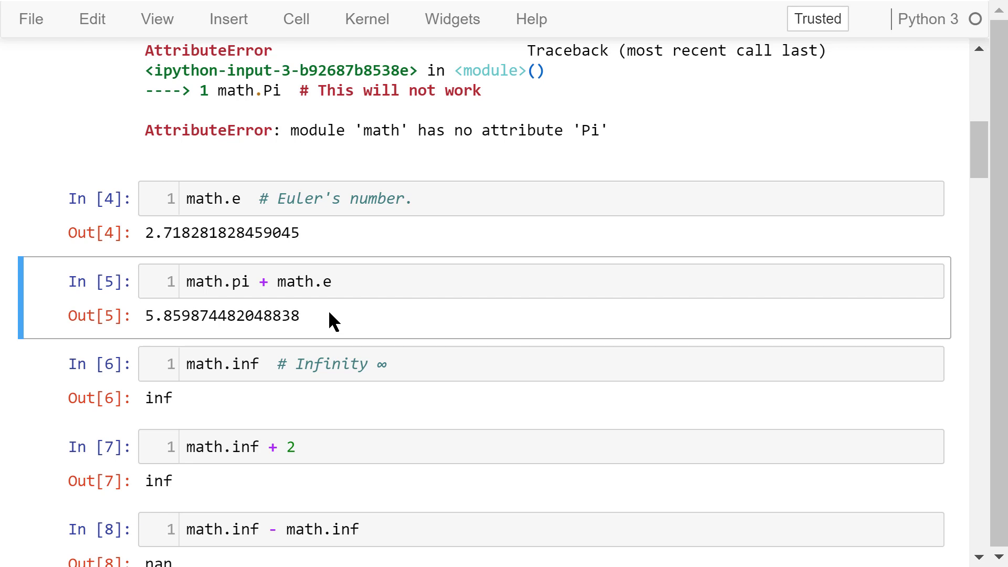
Move from the math.inf + 2 cell down to math.nan and the Power and Logarithmic Functions heading
click(290, 395)
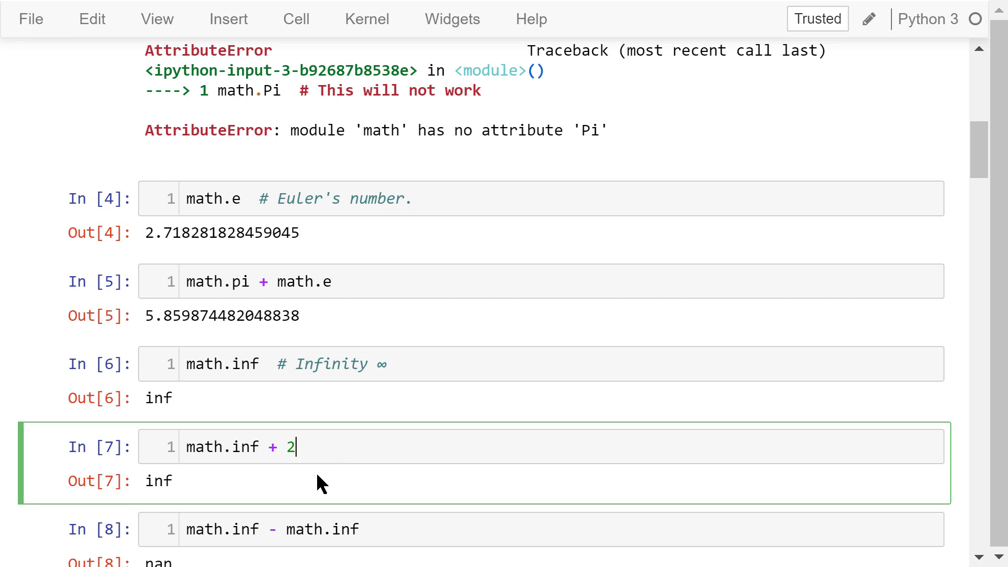
scroll(down, 3)
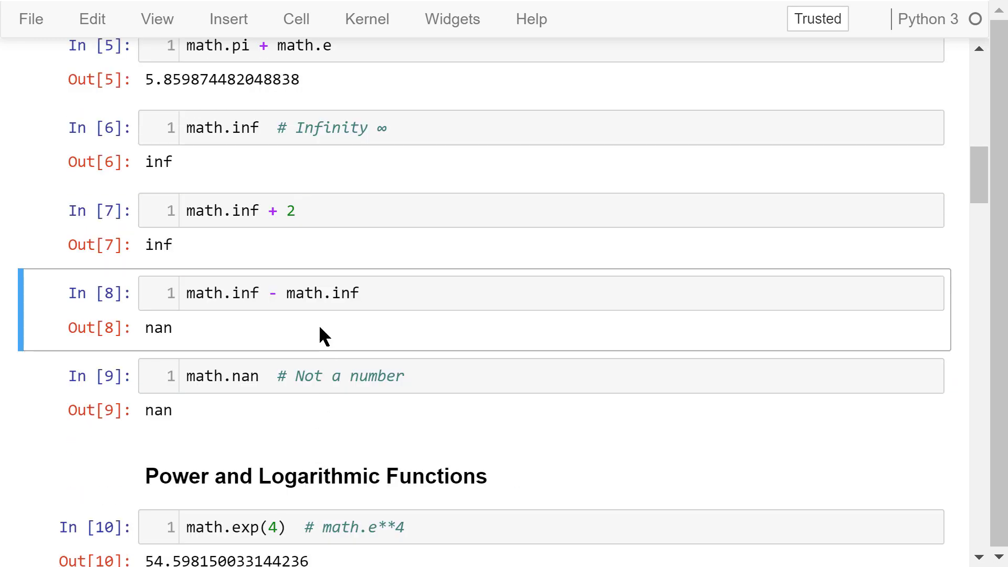
mouse_move(194, 337)
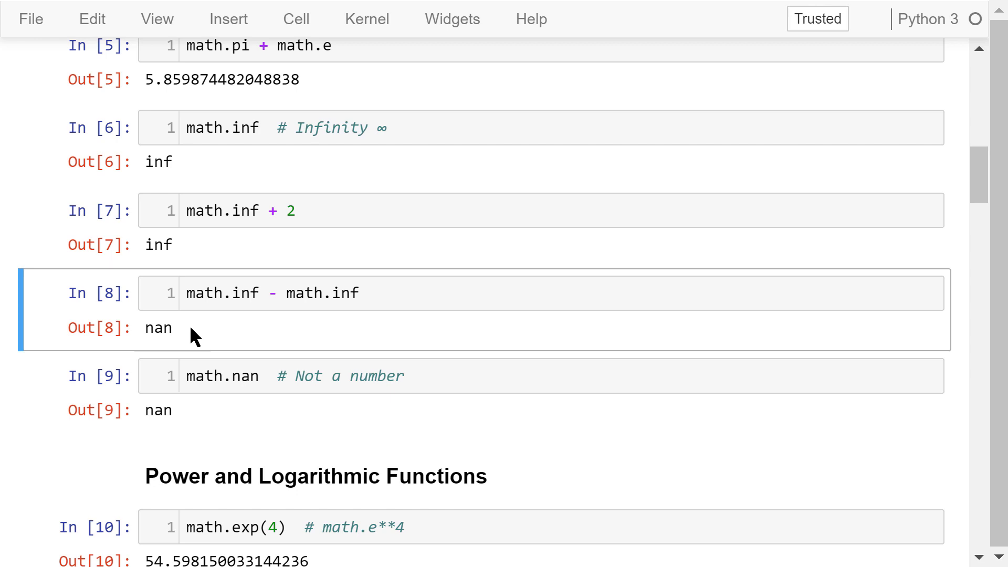
mouse_move(180, 337)
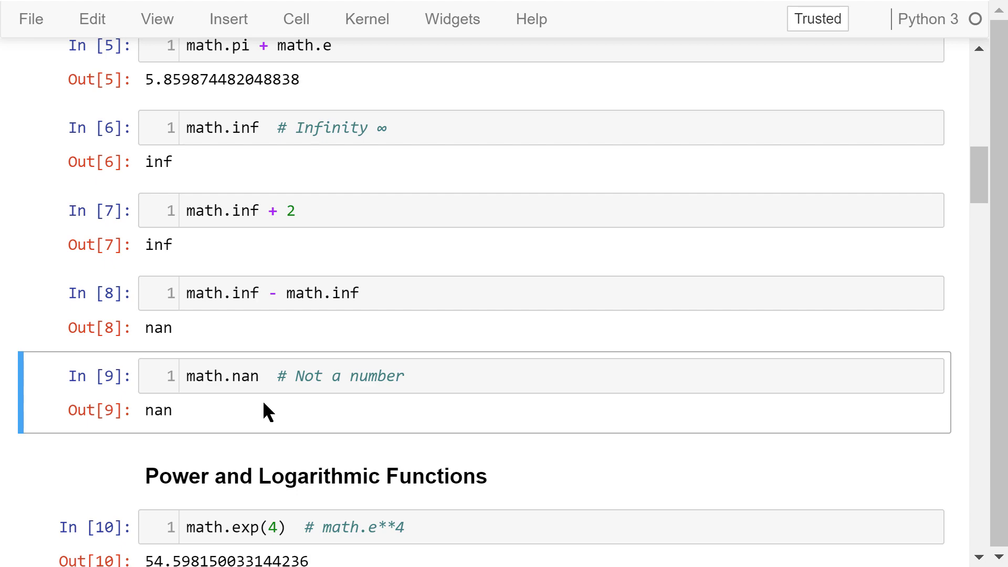
scroll(down, 3)
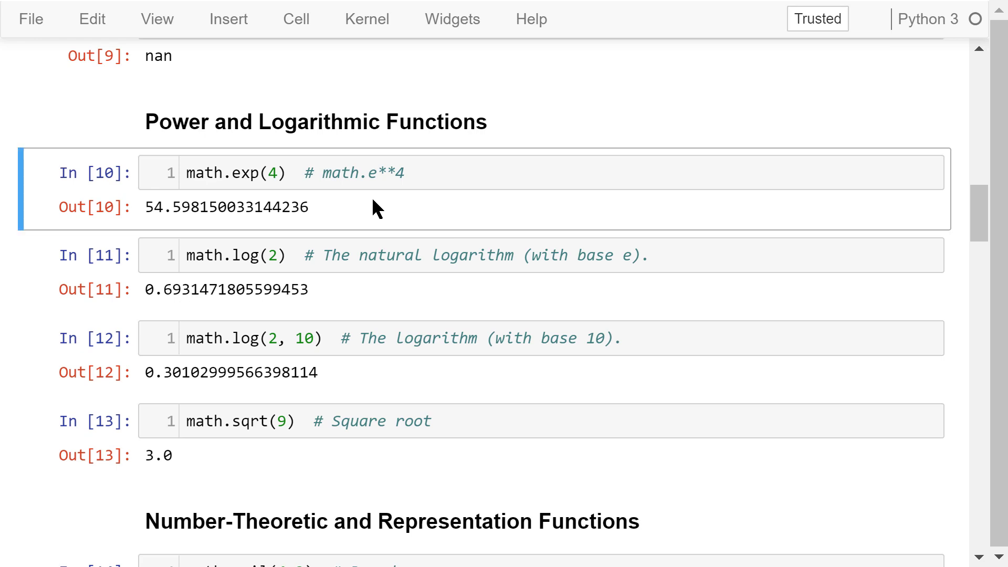
mouse_move(327, 199)
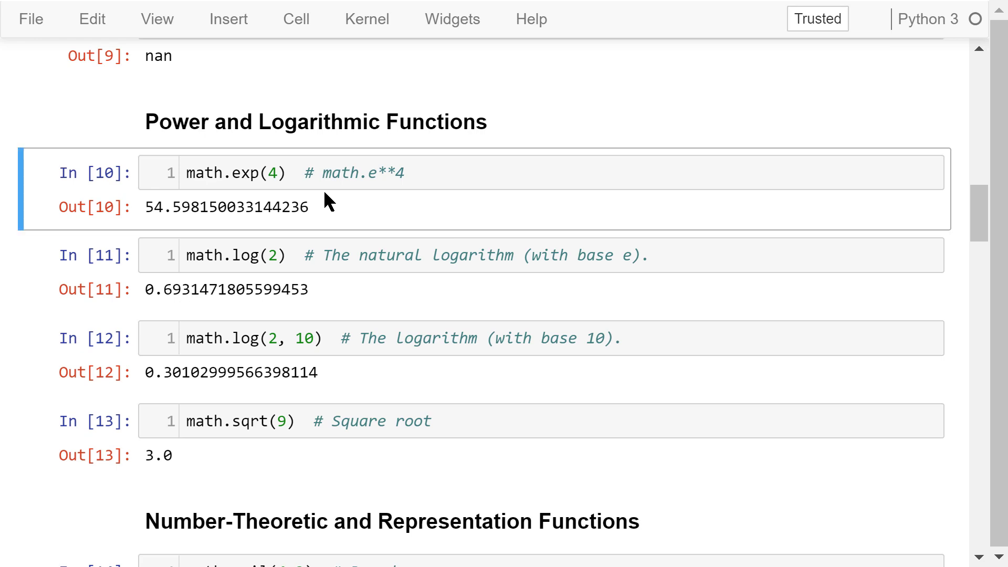
mouse_move(357, 212)
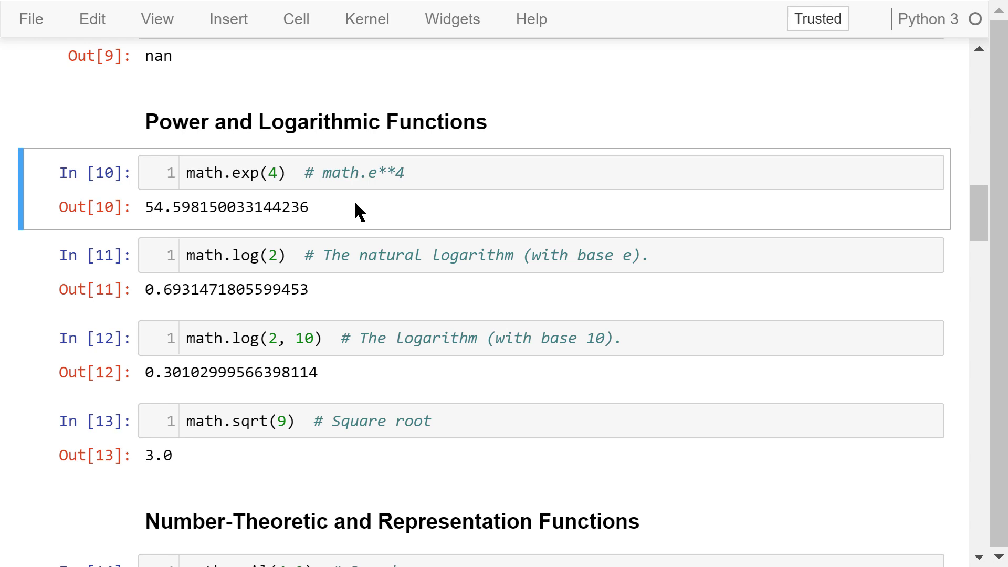
click(354, 270)
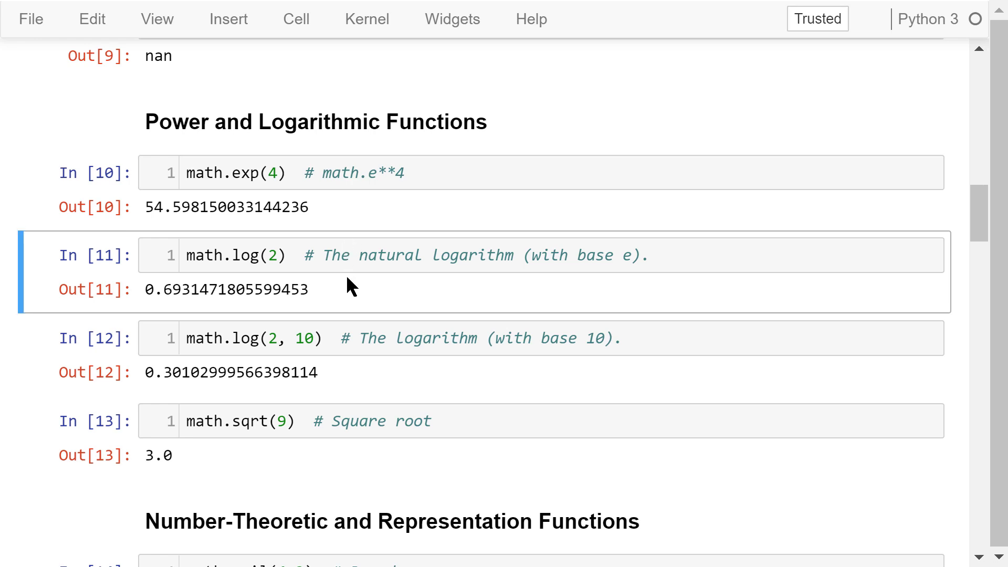
mouse_move(370, 283)
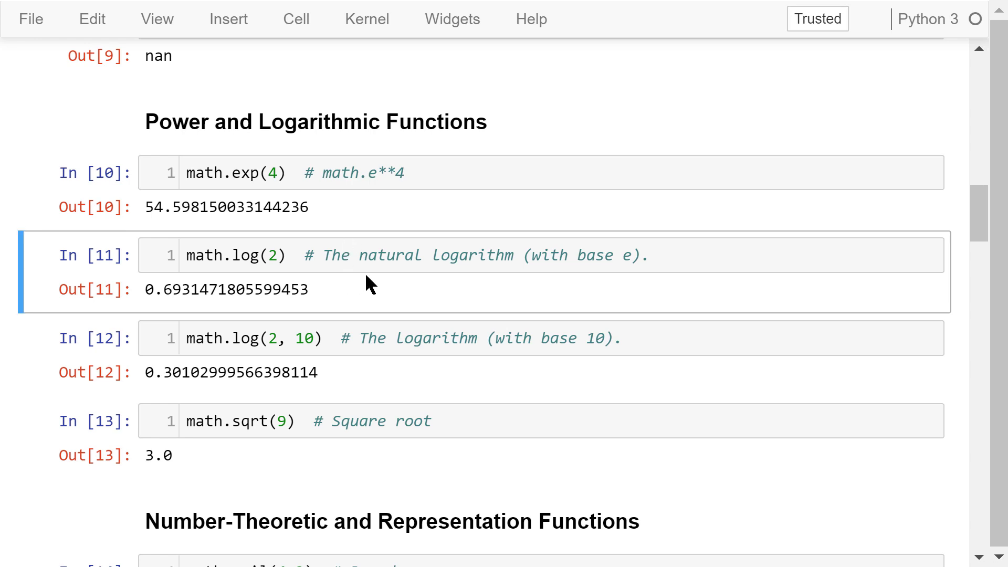
mouse_move(350, 293)
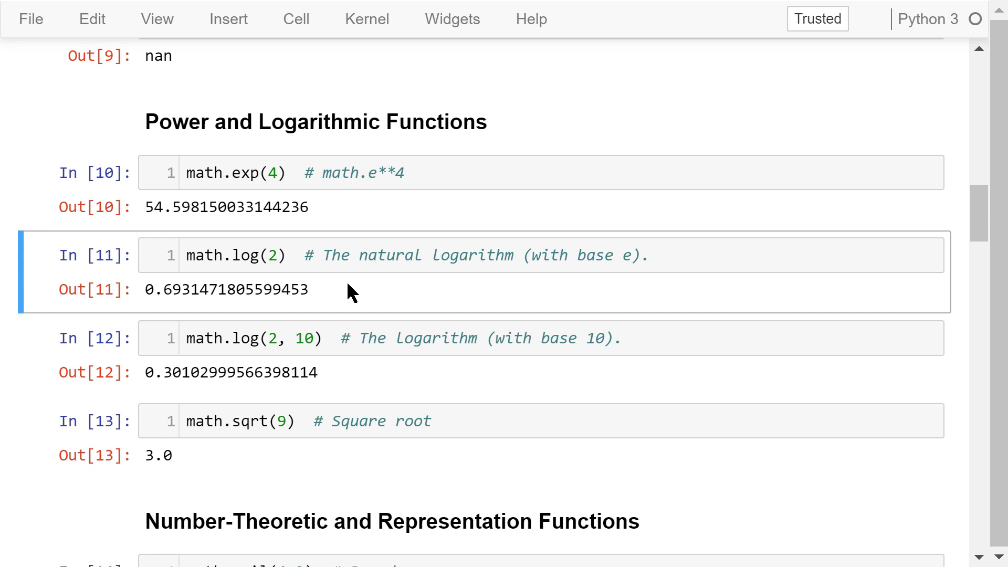
mouse_move(337, 379)
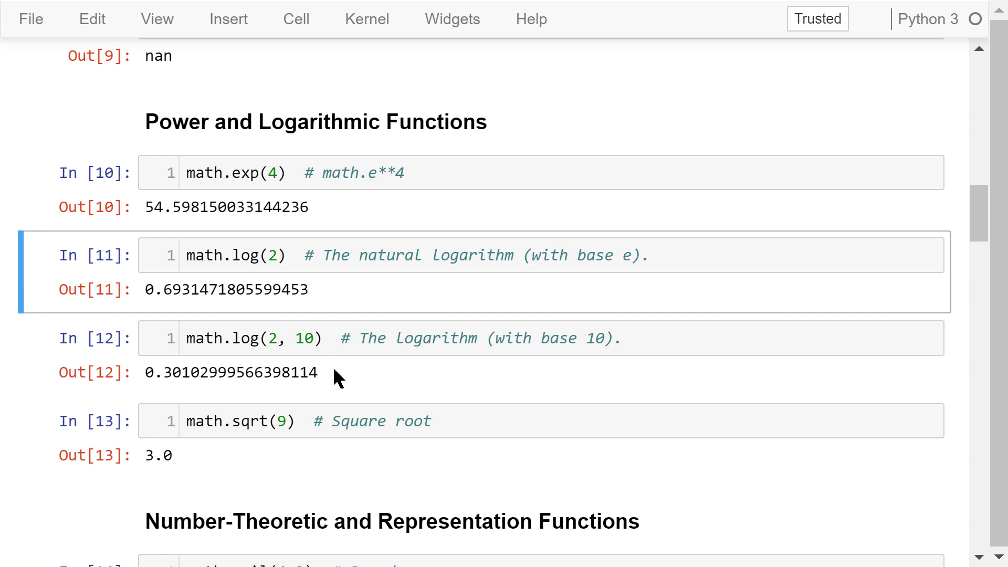
click(325, 339)
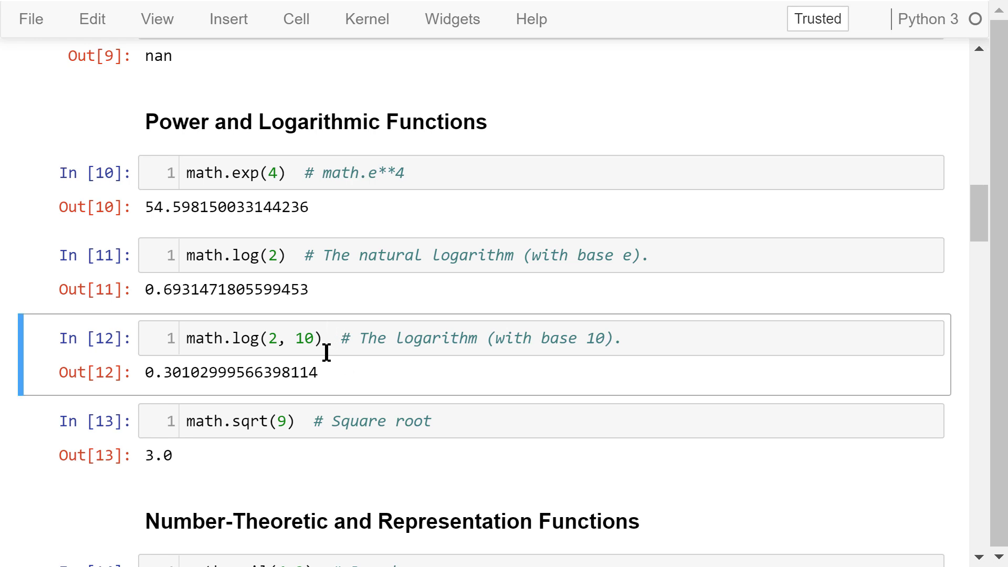
mouse_move(344, 367)
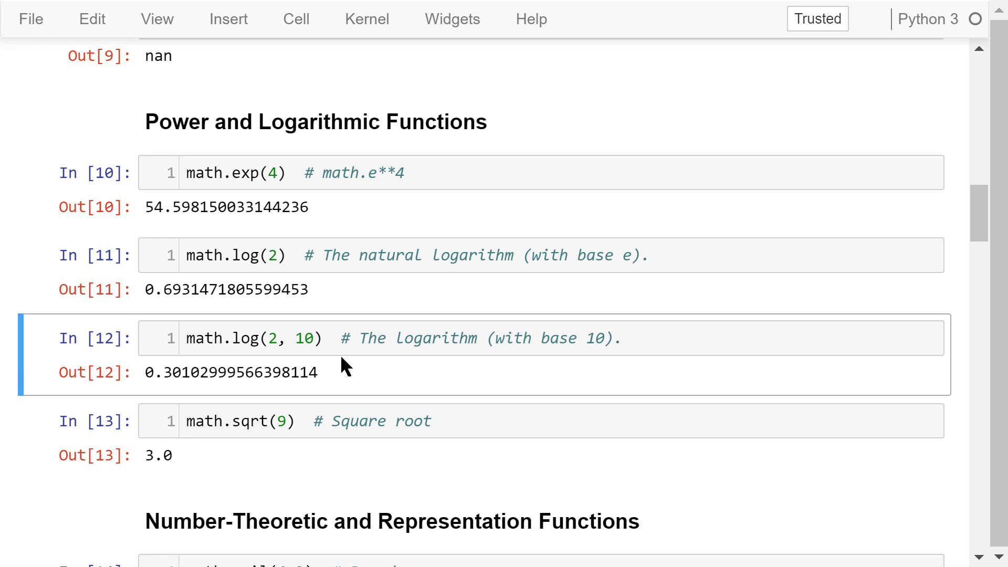
mouse_move(339, 377)
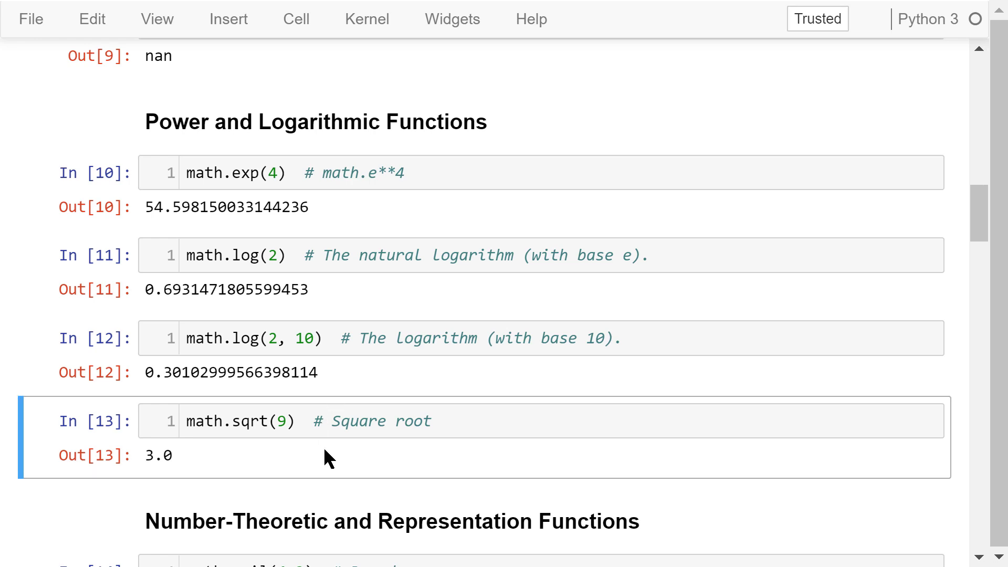
scroll(down, 3)
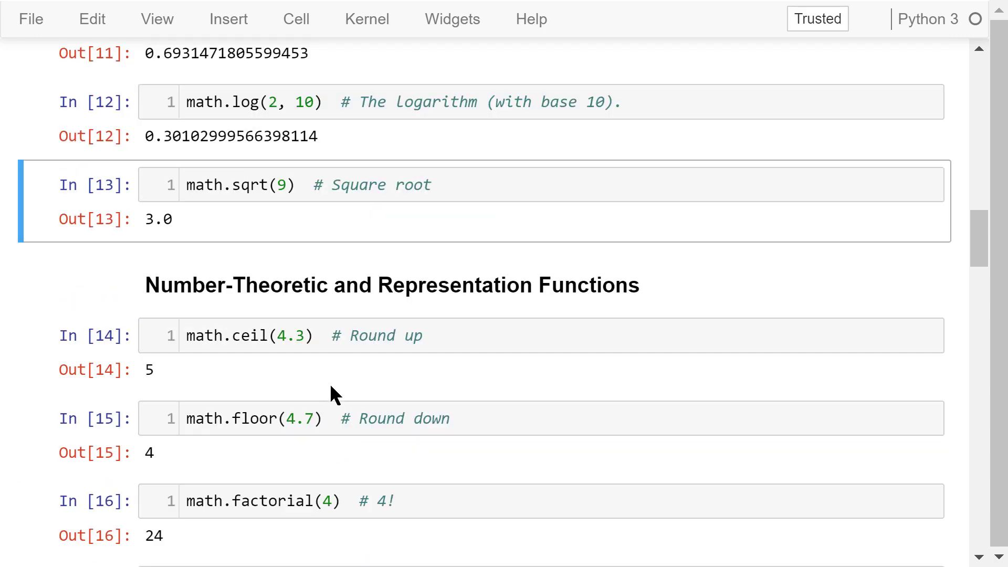
click(334, 370)
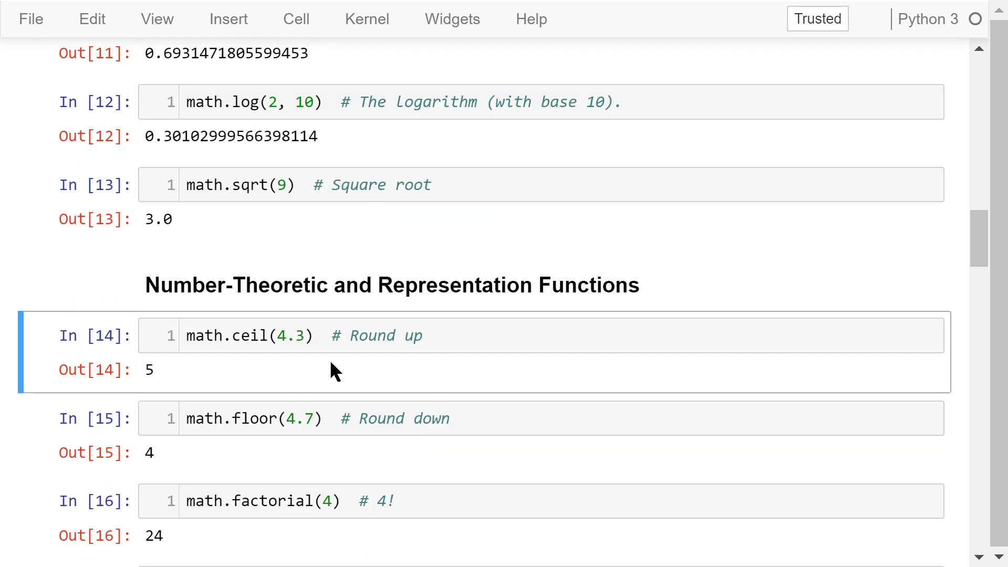
click(344, 454)
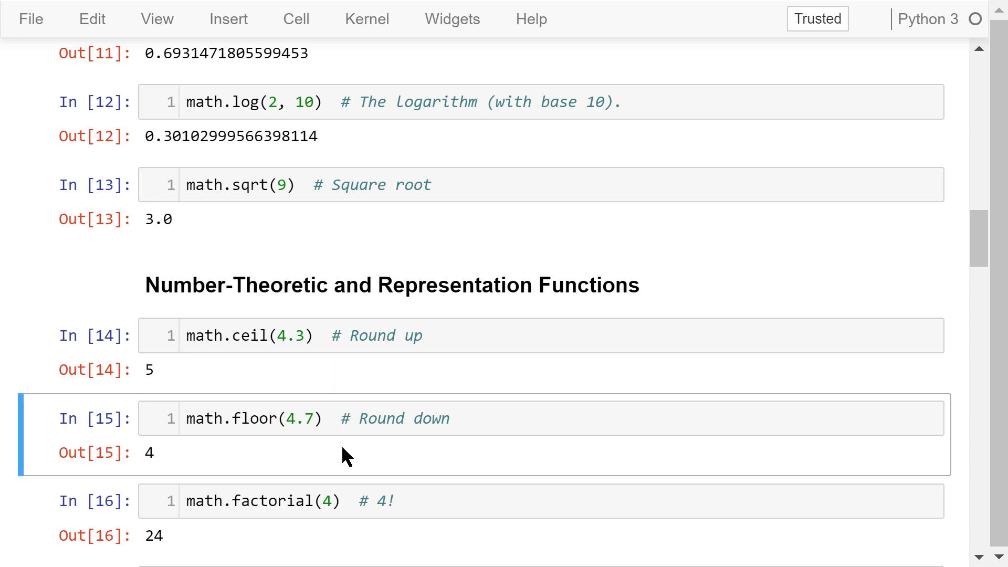
mouse_move(357, 454)
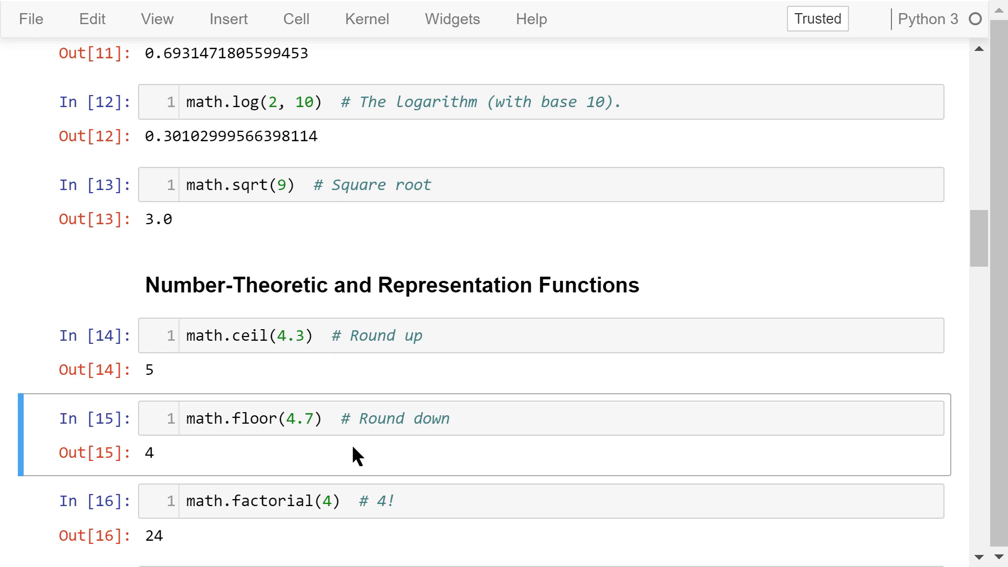
scroll(down, 3)
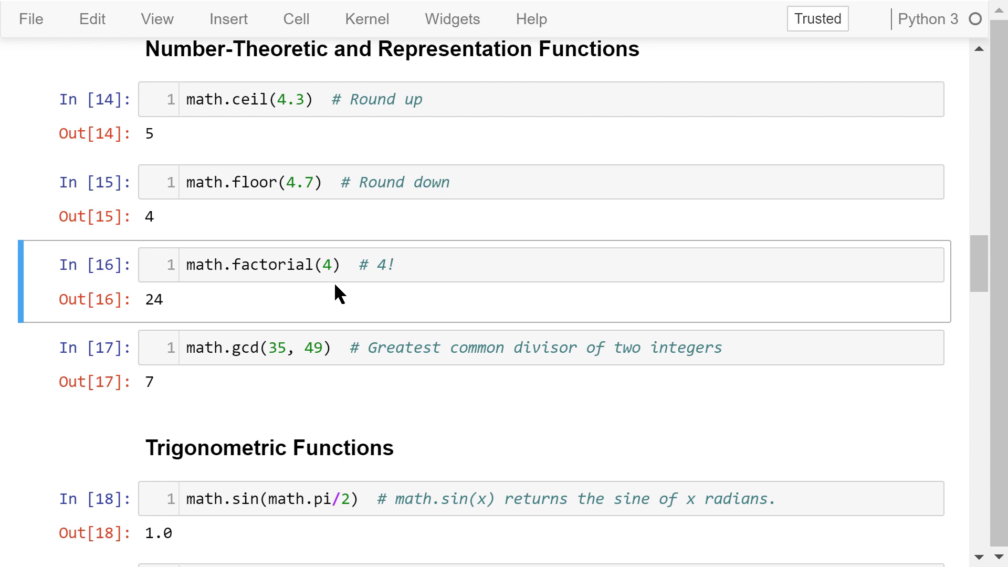
mouse_move(193, 311)
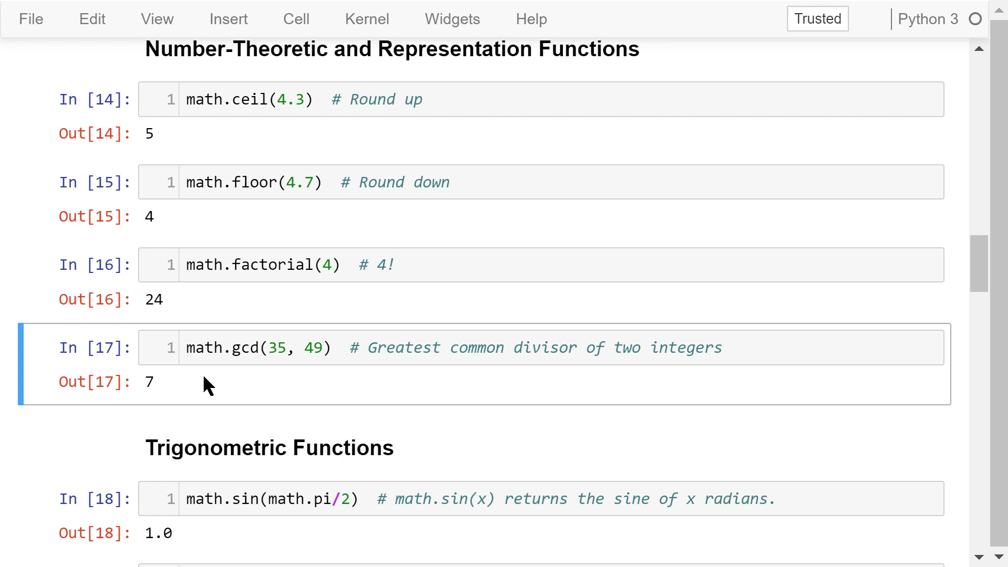
mouse_move(207, 386)
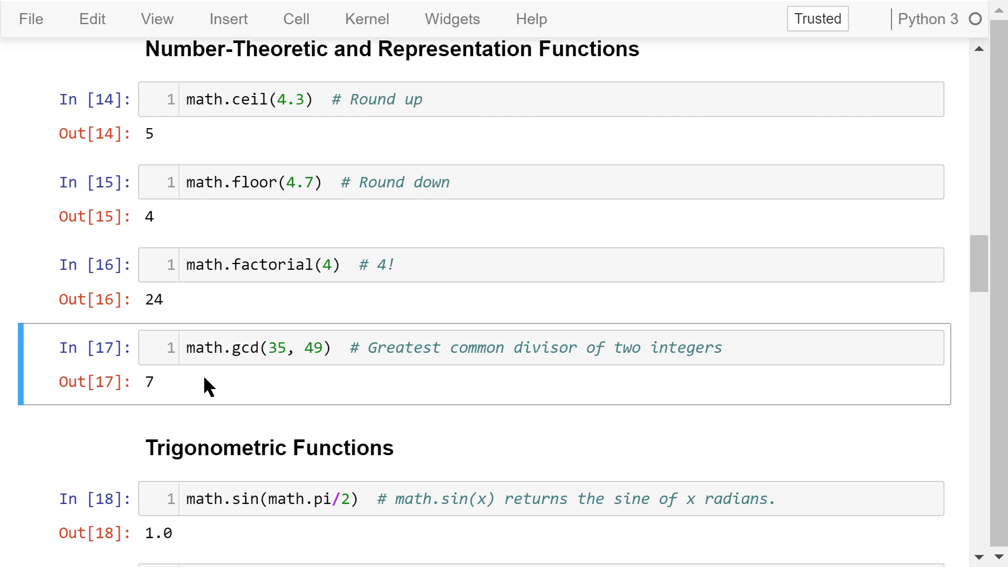
mouse_move(301, 363)
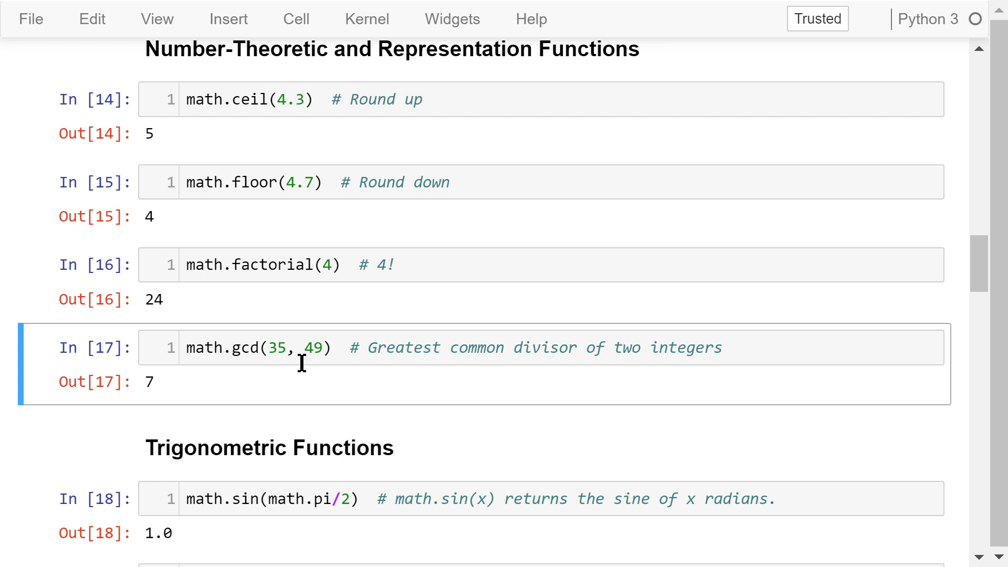
mouse_move(273, 379)
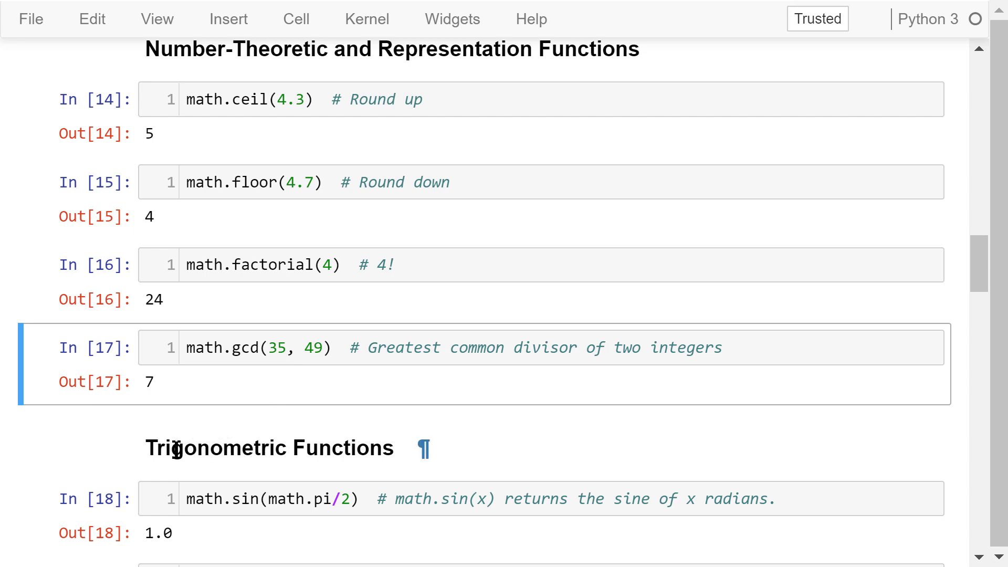
scroll(down, 3)
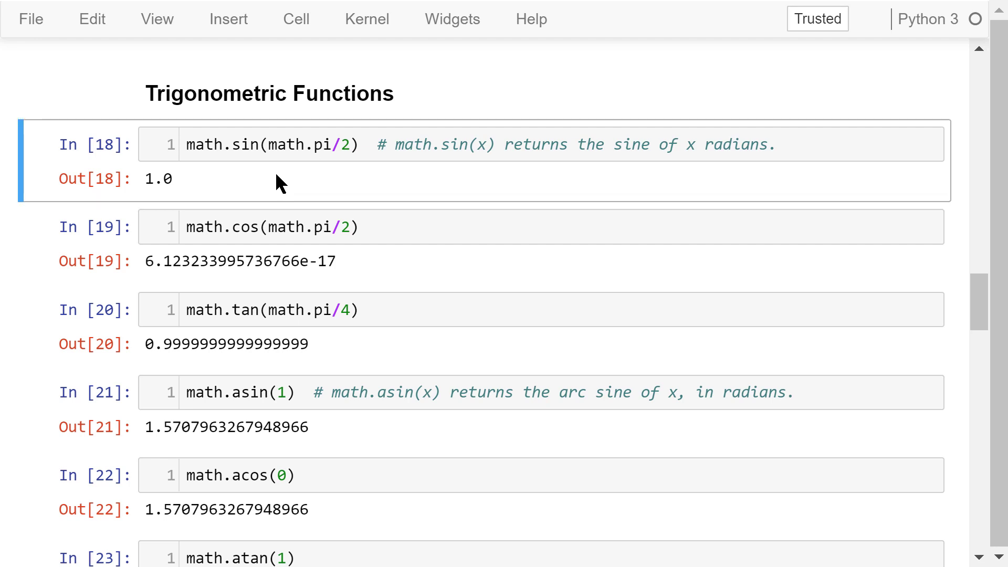
mouse_move(334, 172)
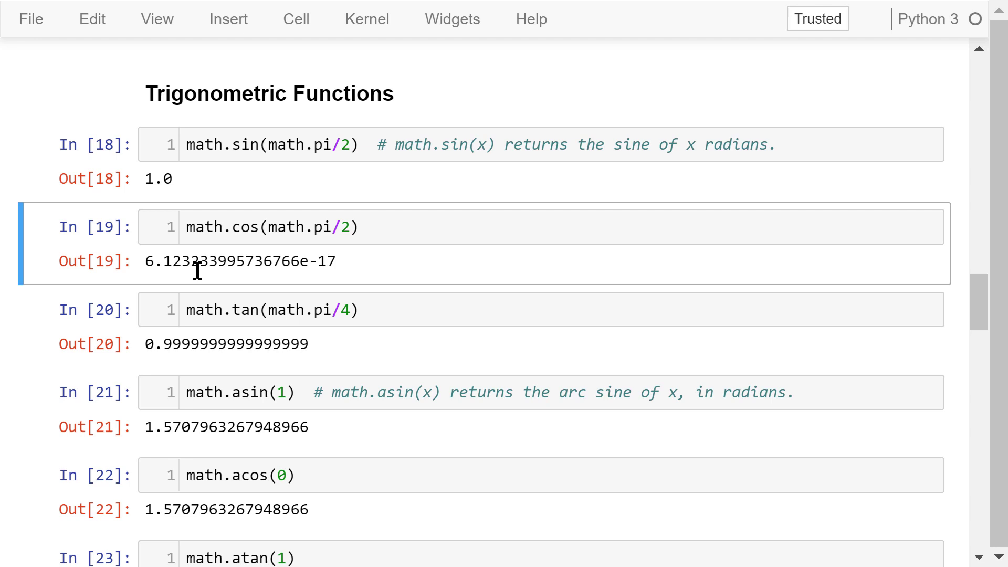
mouse_move(355, 270)
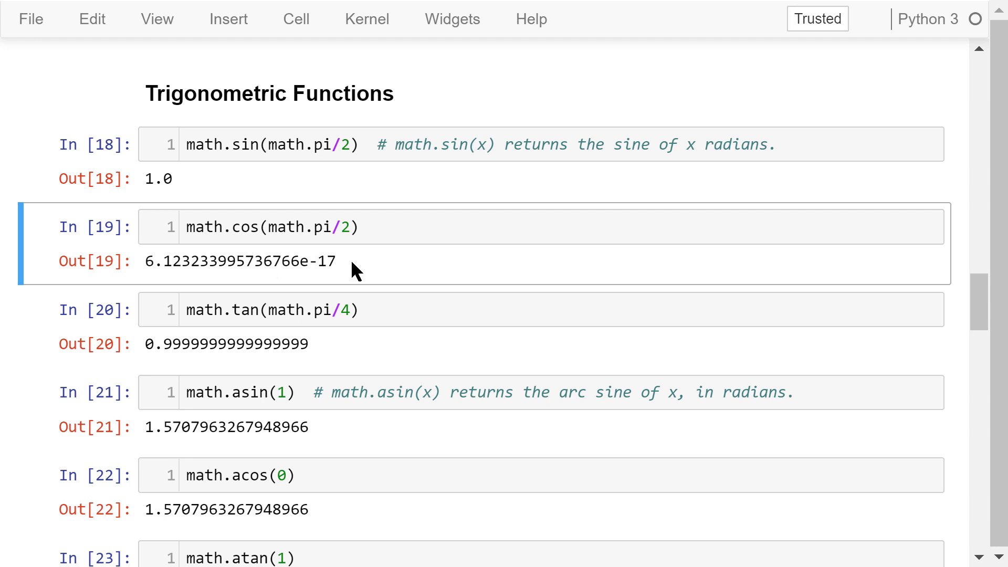
mouse_move(334, 281)
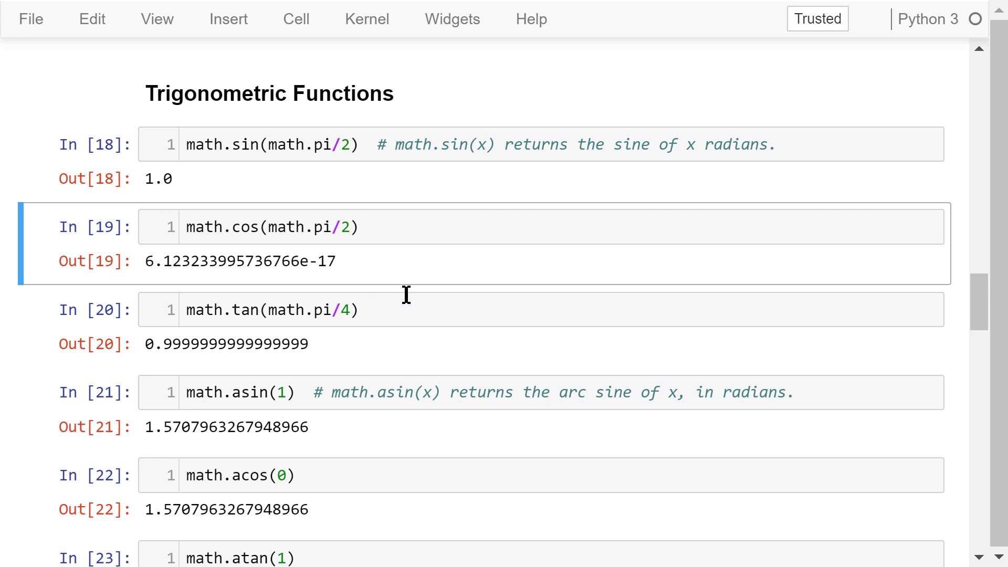
mouse_move(422, 297)
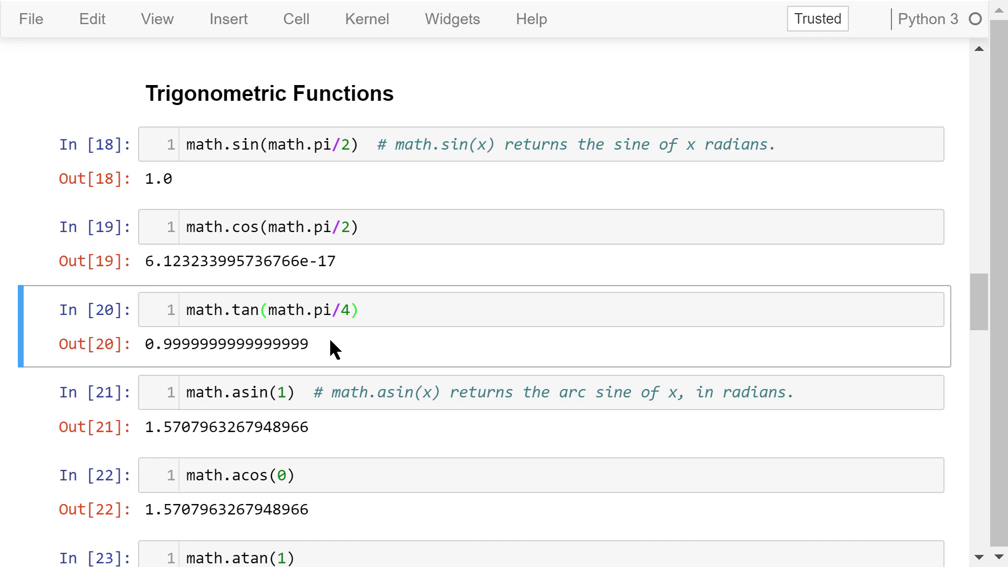
mouse_move(339, 359)
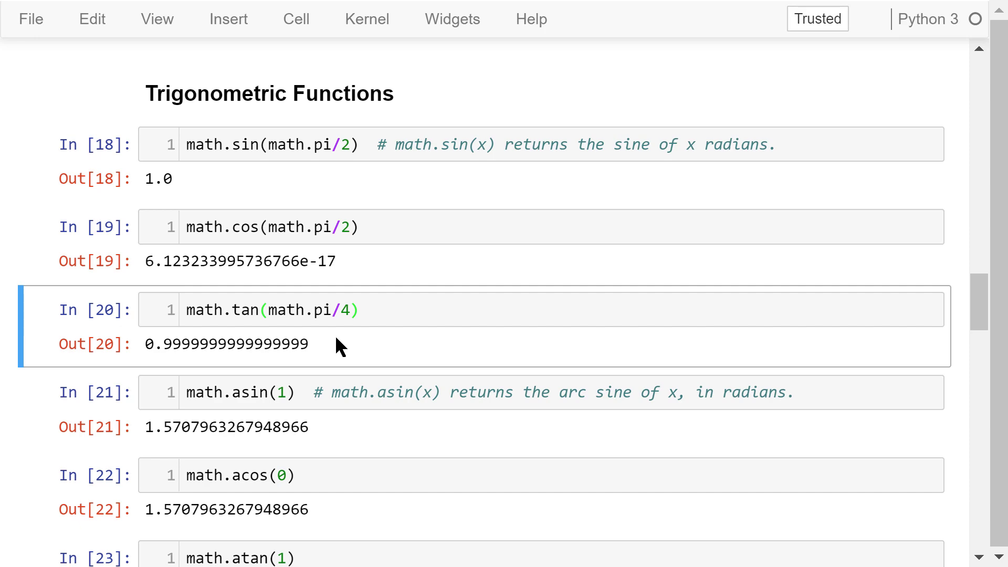
click(322, 392)
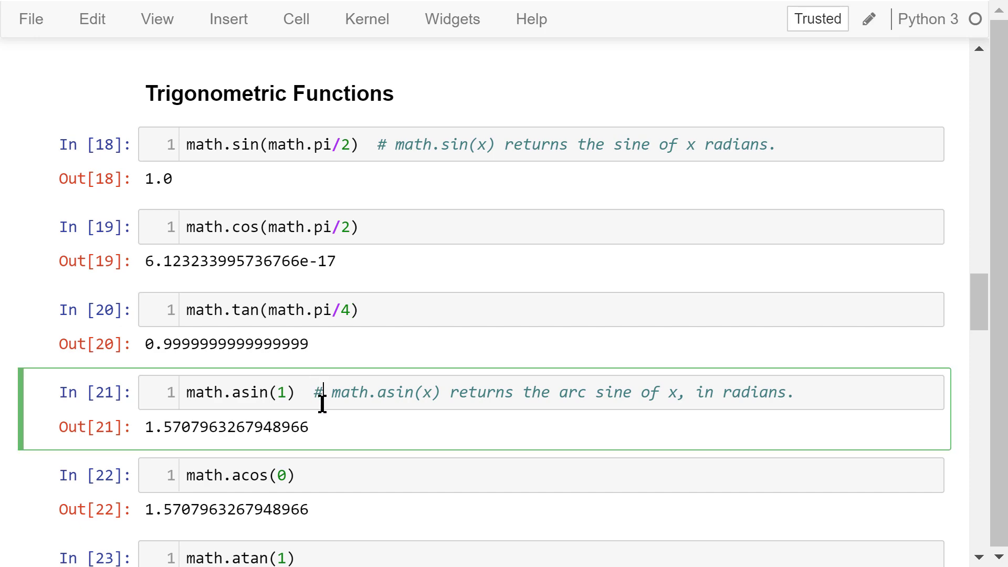
scroll(down, 3)
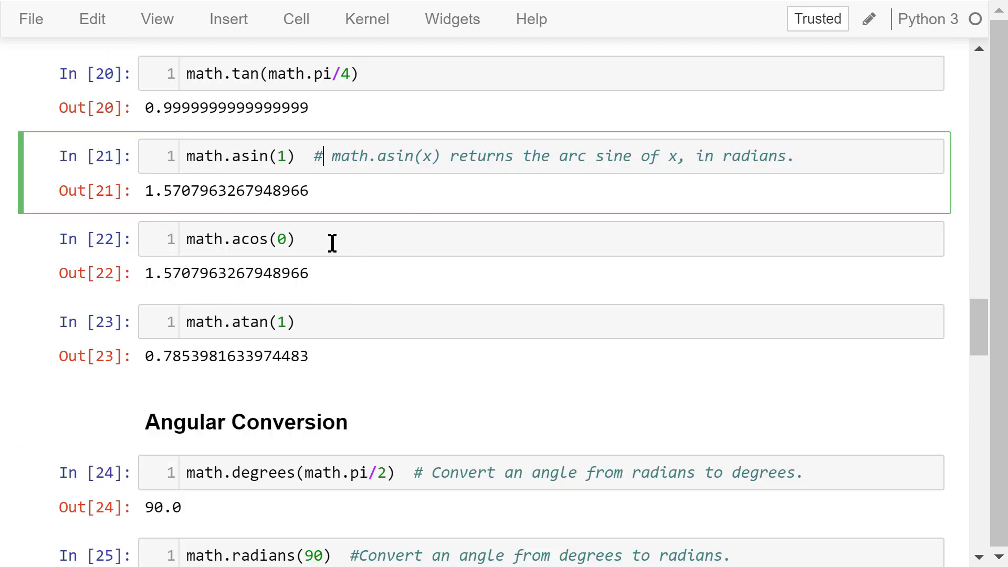
mouse_move(344, 194)
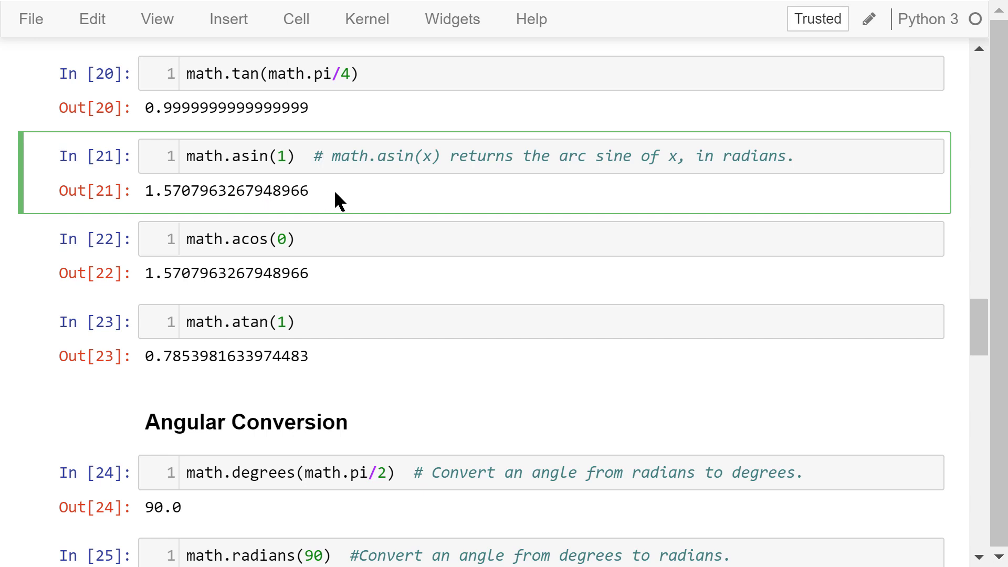
click(325, 238)
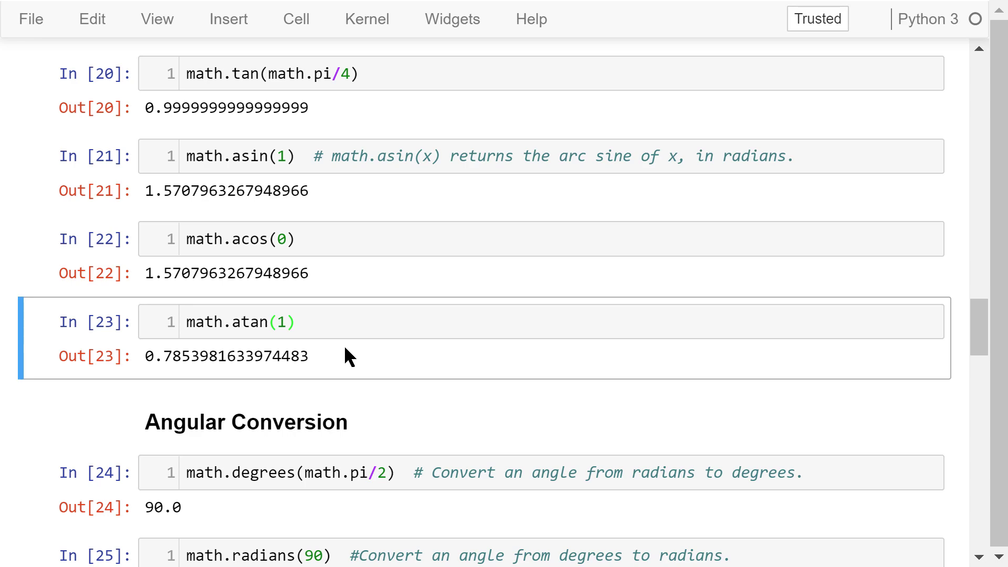
scroll(down, 3)
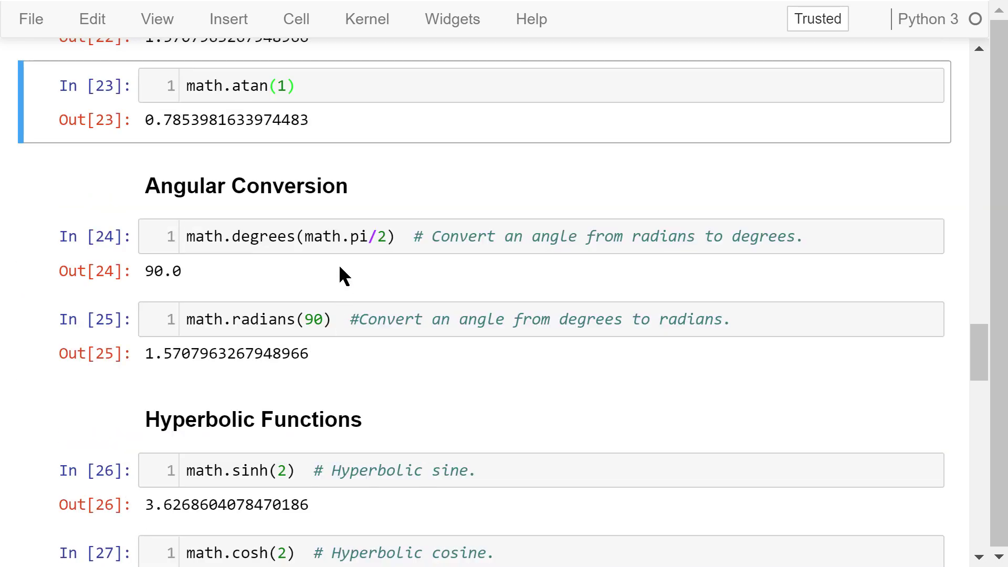
click(290, 251)
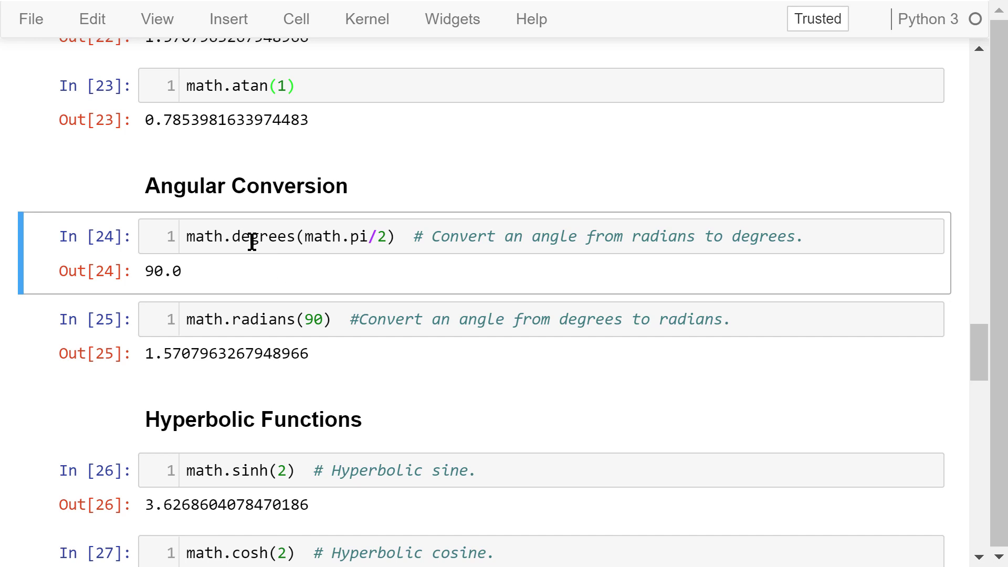
mouse_move(348, 270)
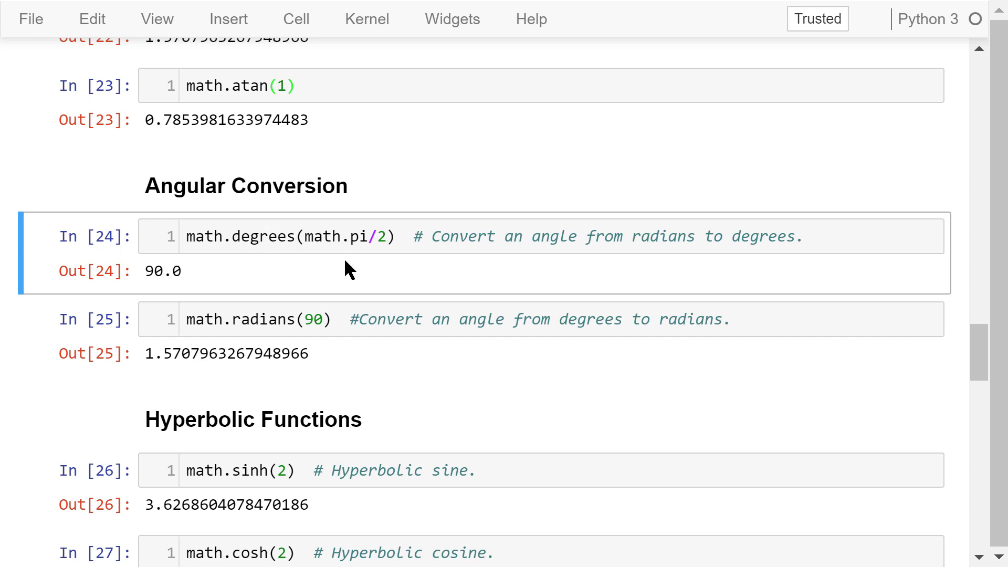
mouse_move(196, 282)
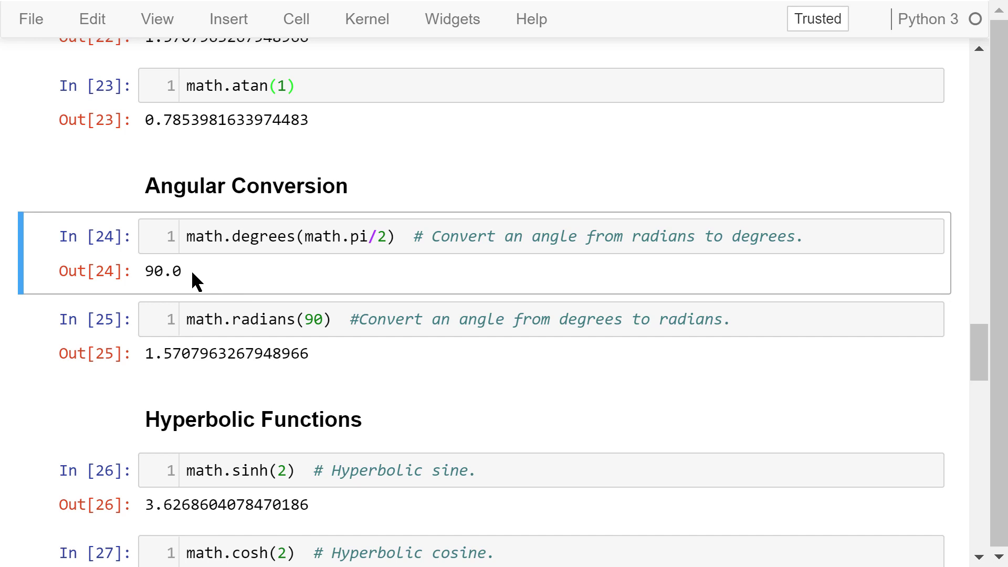
mouse_move(291, 348)
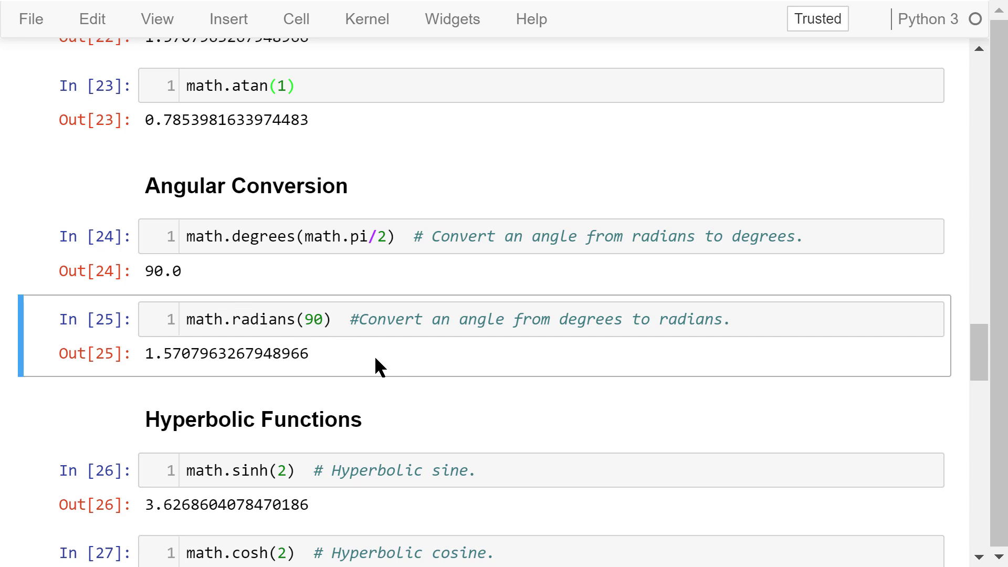
mouse_move(340, 361)
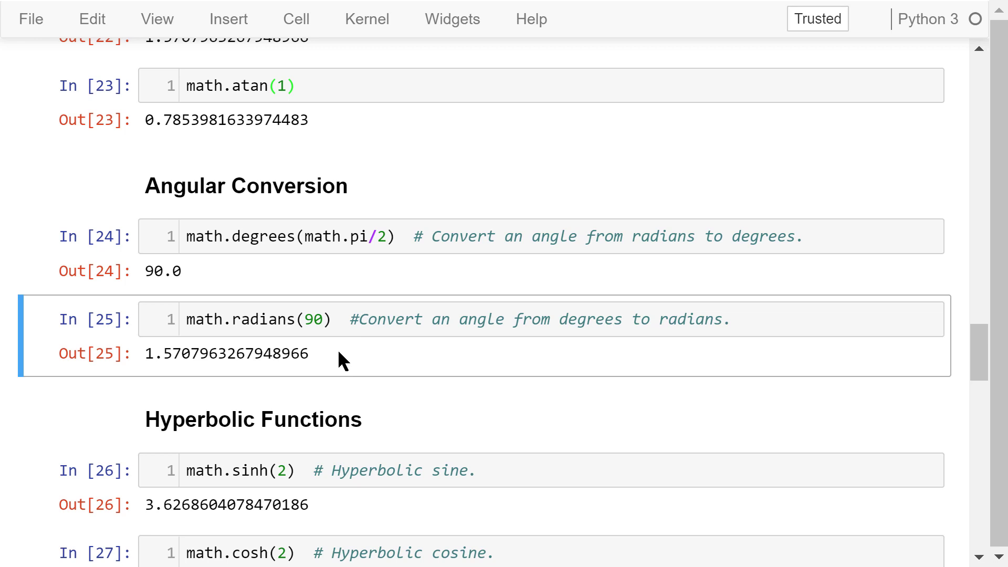
mouse_move(314, 369)
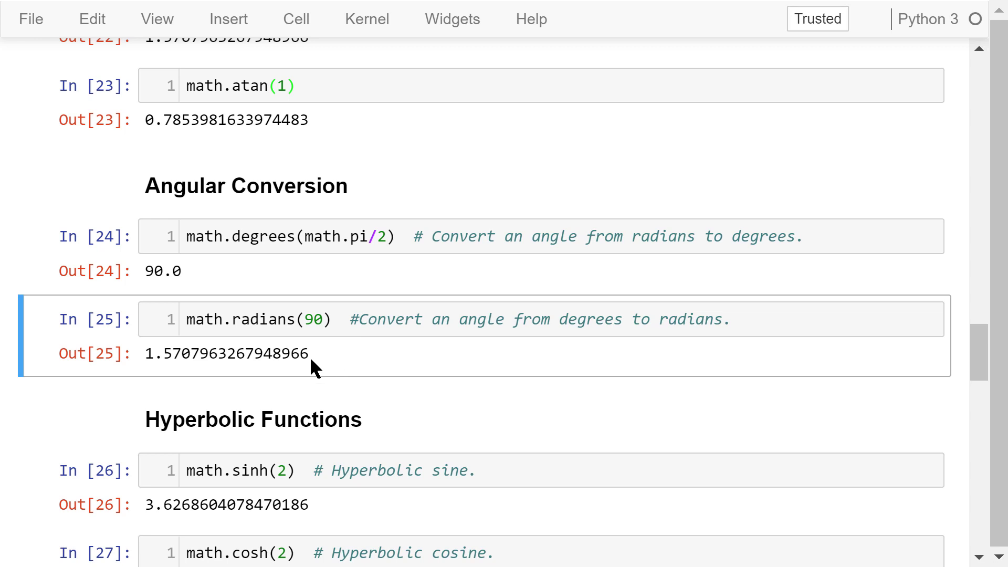
Scroll down until the Hyperbolic Functions cells In[26] to In[31], sinh through atanh, fill the window
scroll(down, 3)
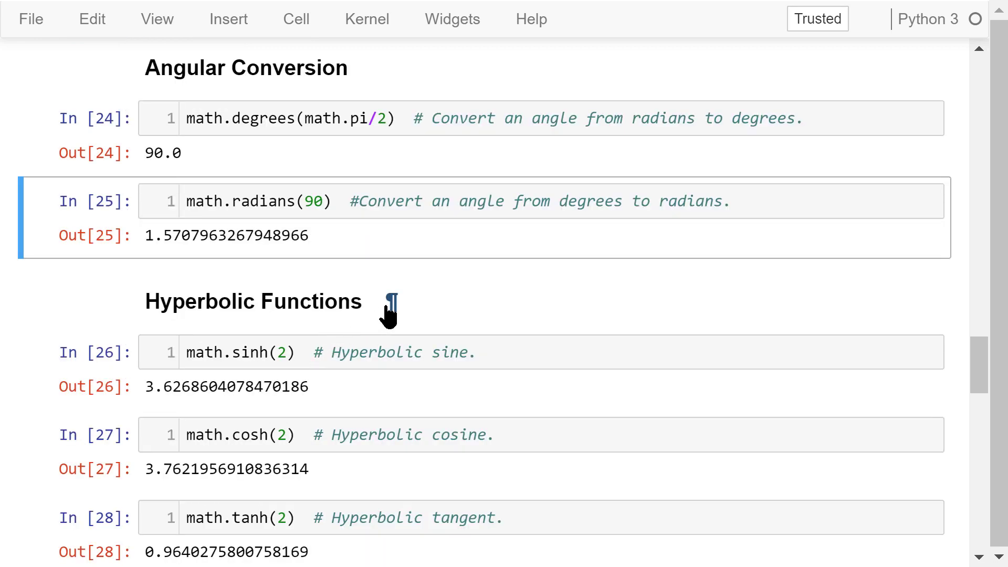
scroll(down, 3)
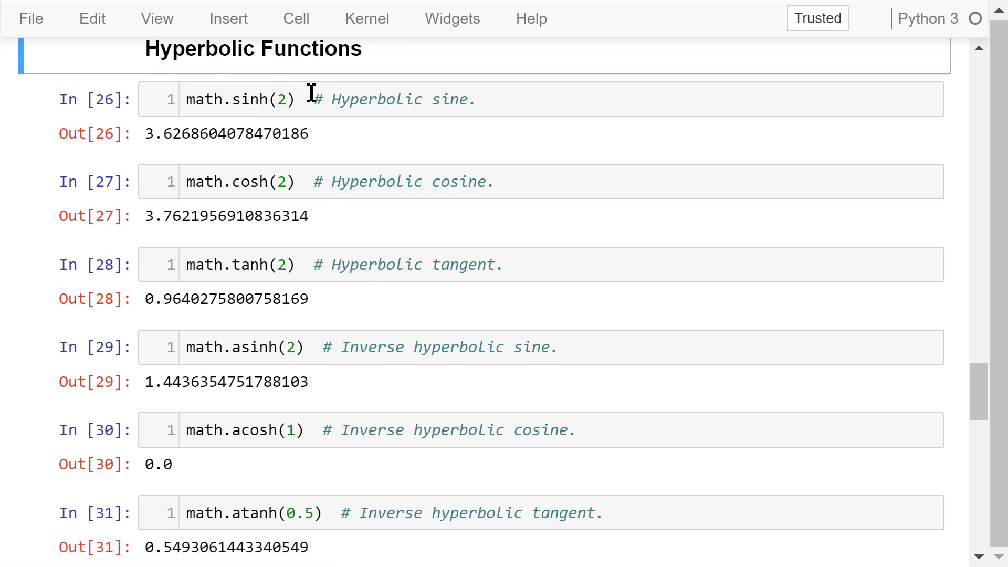
mouse_move(314, 299)
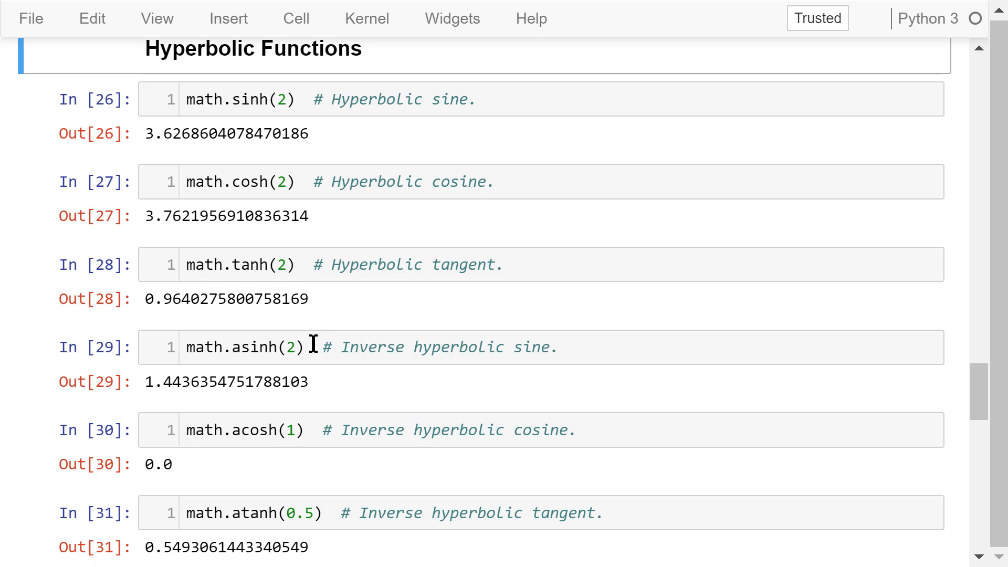
mouse_move(342, 521)
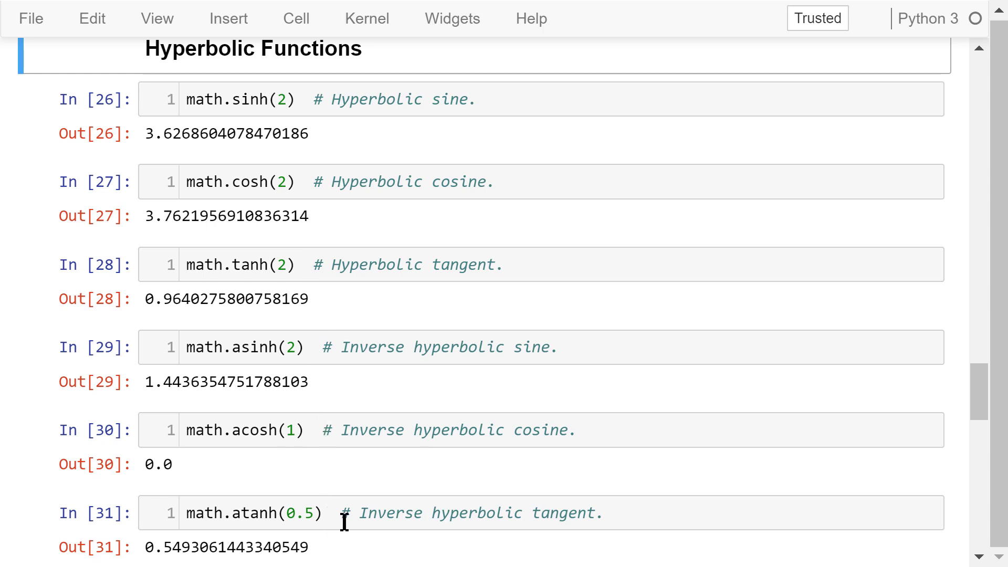
mouse_move(353, 545)
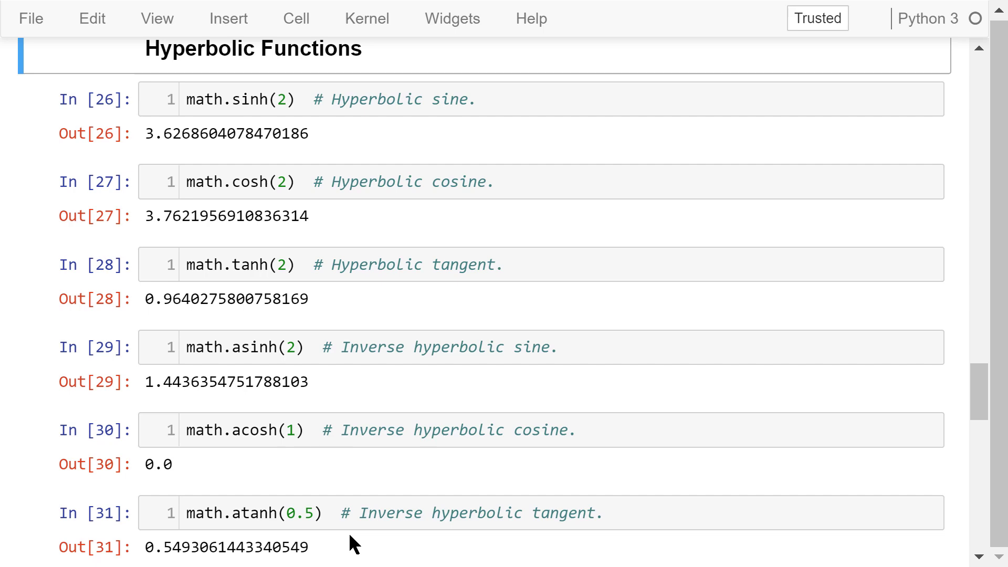
Scroll to the Importing in Another Way section and step through the pi and e result cells
scroll(down, 3)
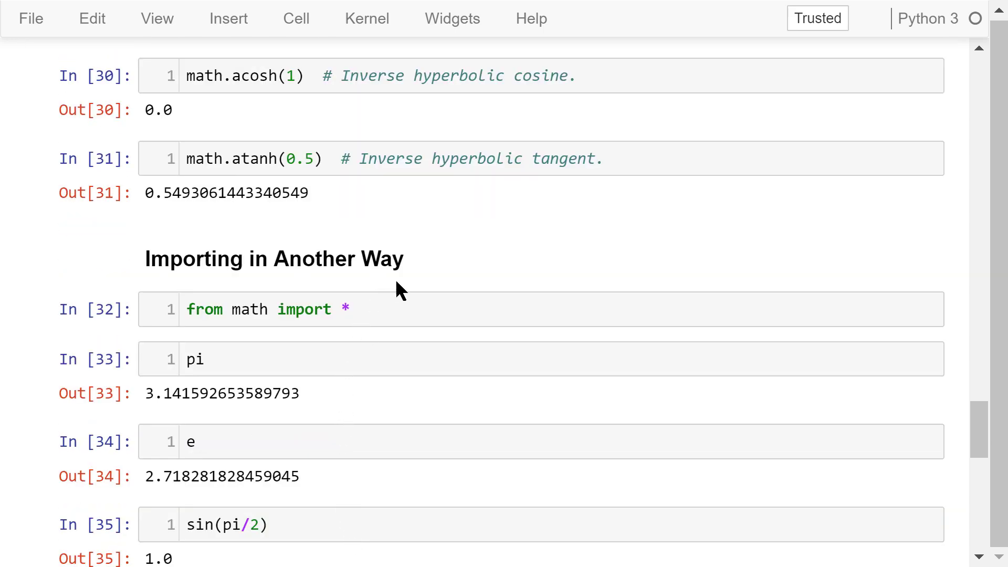
mouse_move(433, 260)
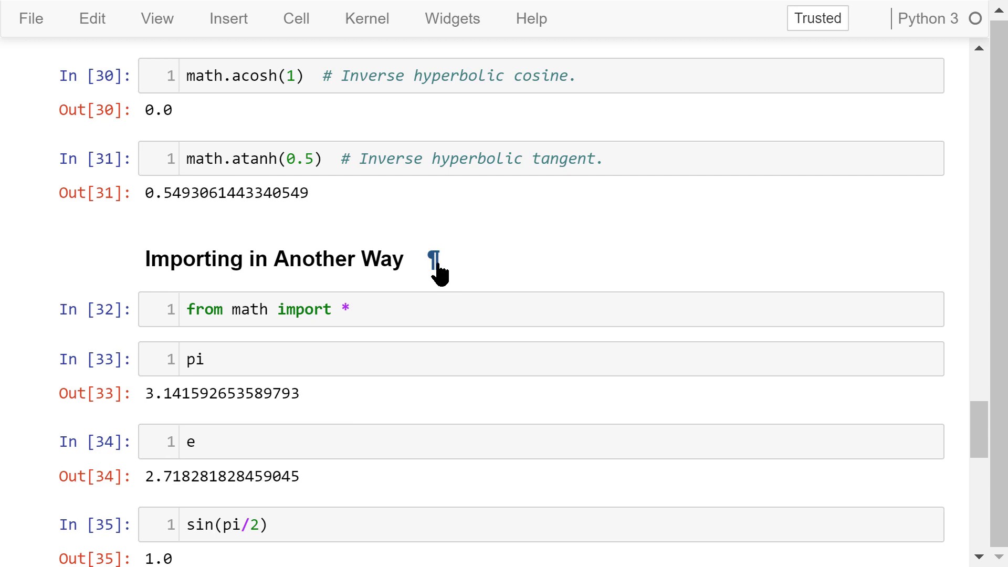
scroll(down, 3)
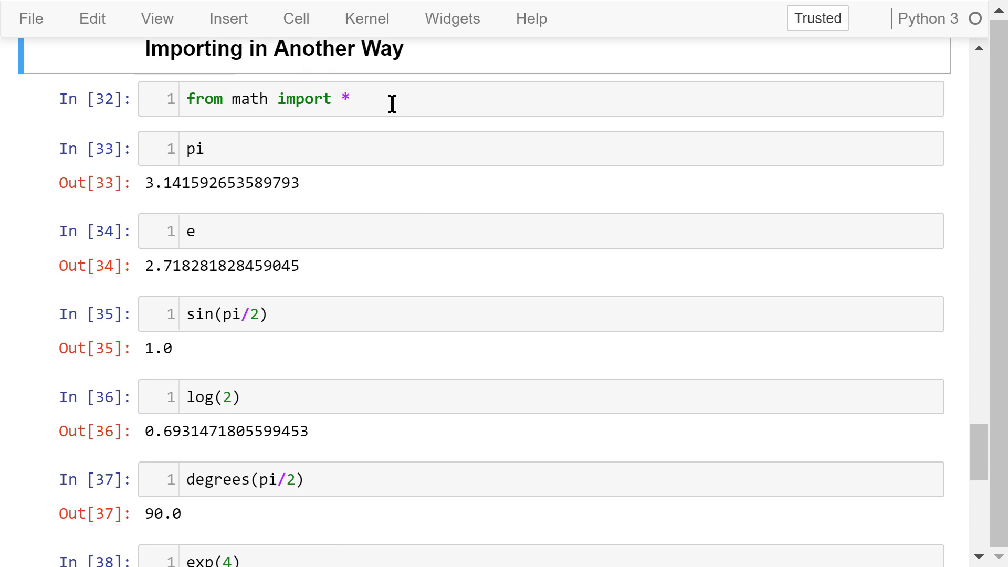
click(386, 98)
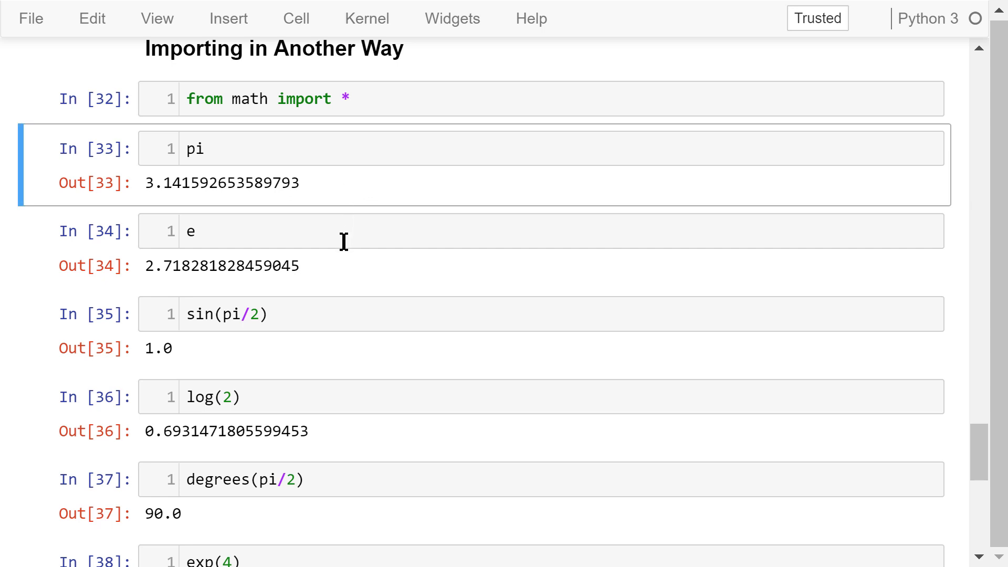
click(334, 266)
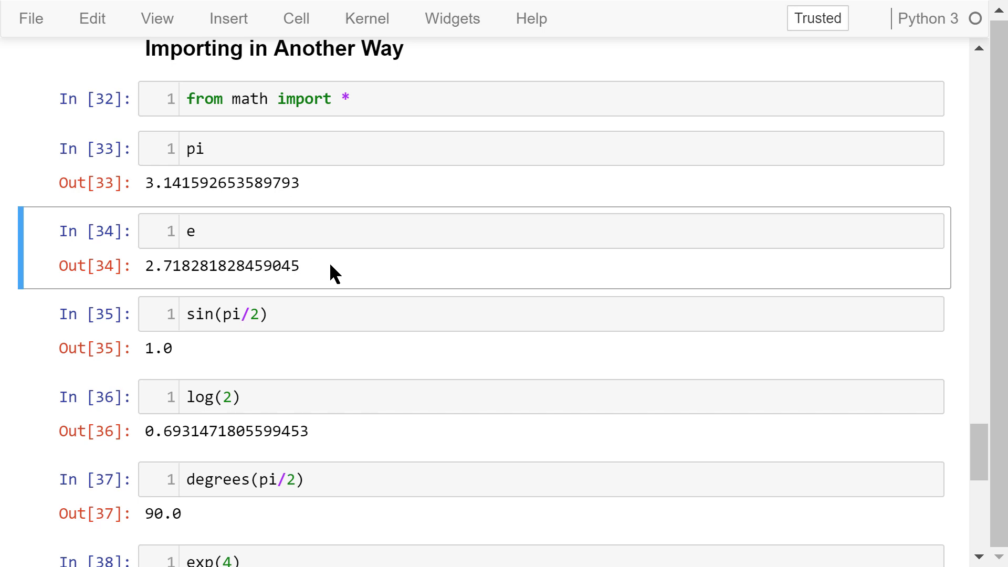
Scroll past In[35] to the exp, factorial, ceil(4.3) and floor(4.7) cells and the Course Materials heading
scroll(down, 3)
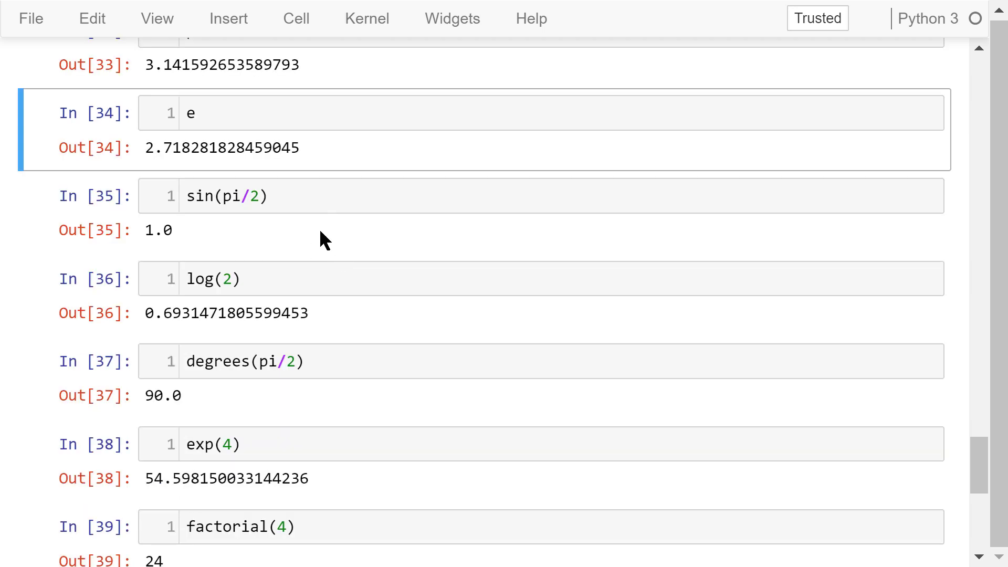
mouse_move(348, 324)
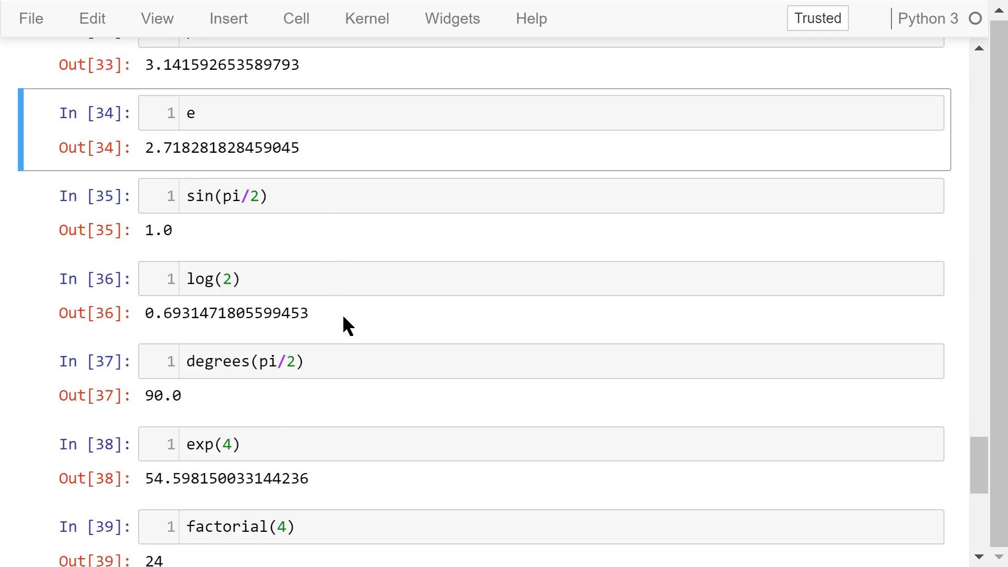
scroll(down, 3)
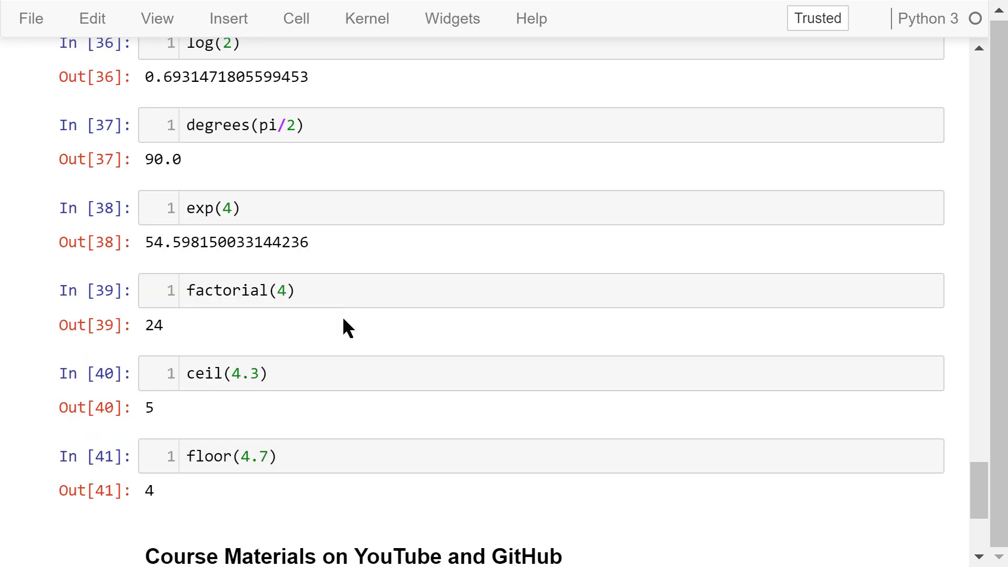
scroll(down, 3)
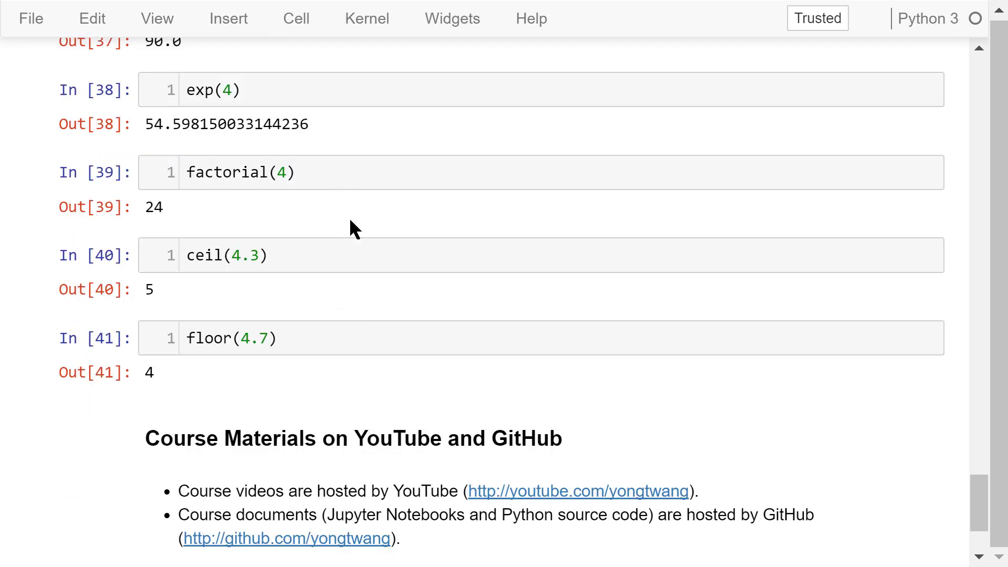
mouse_move(357, 248)
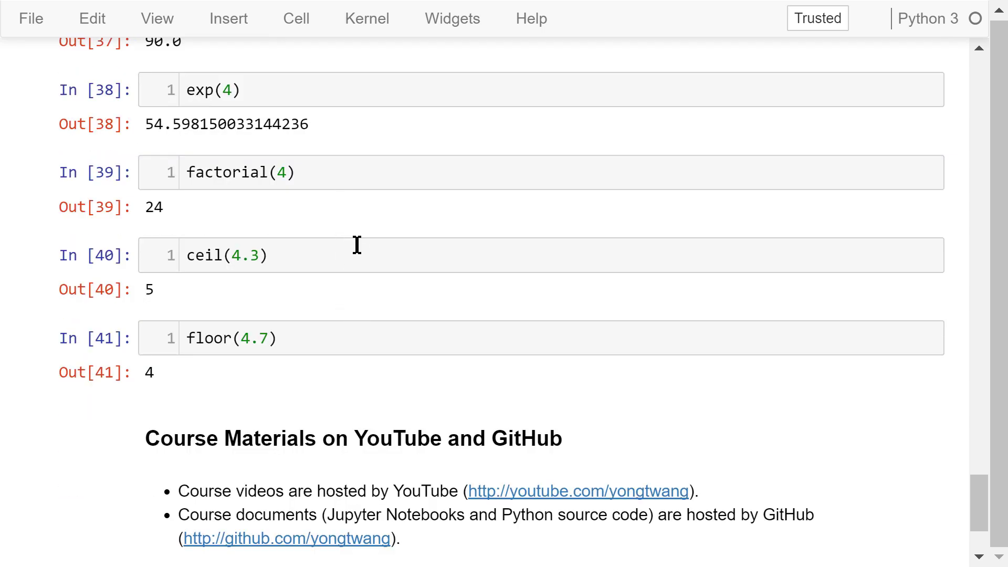
mouse_move(339, 385)
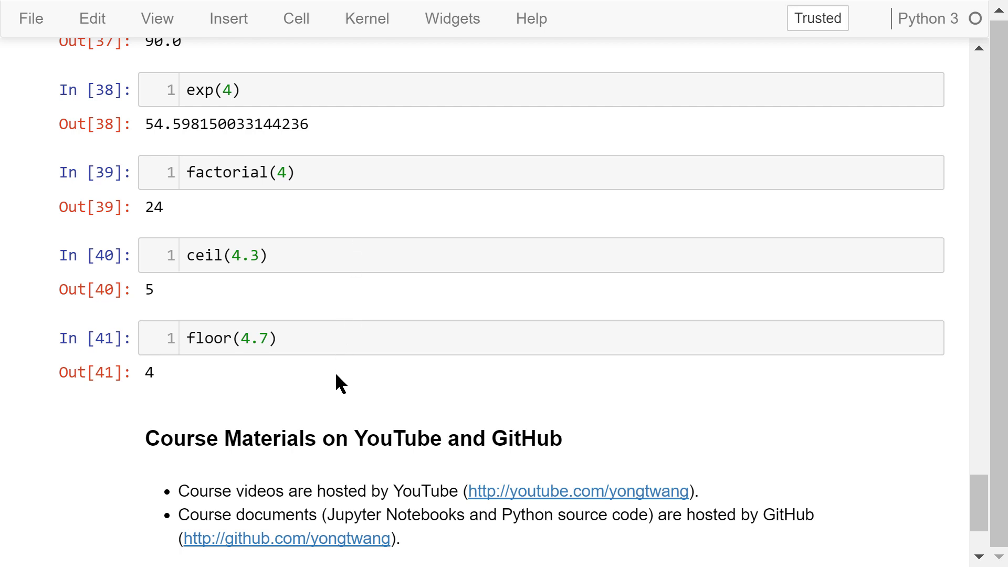
mouse_move(368, 374)
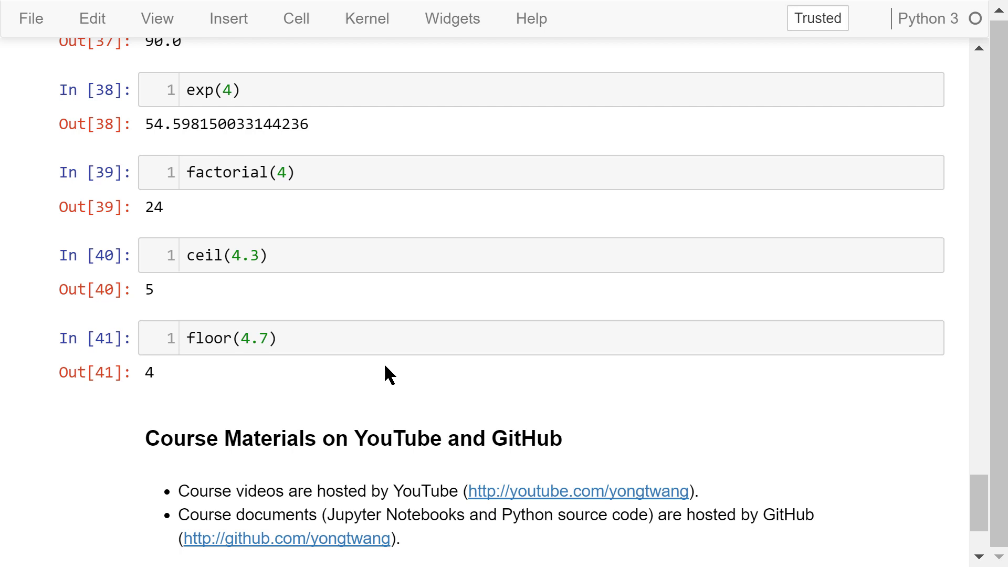
Scroll to the very bottom so the Course Materials on YouTube and GitHub cell is fully shown
scroll(down, 3)
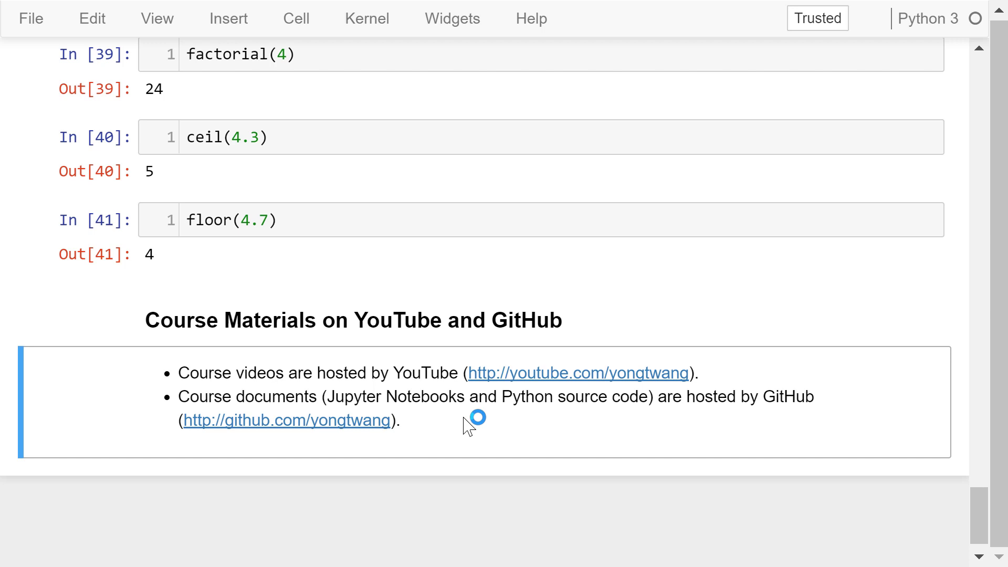
mouse_move(481, 484)
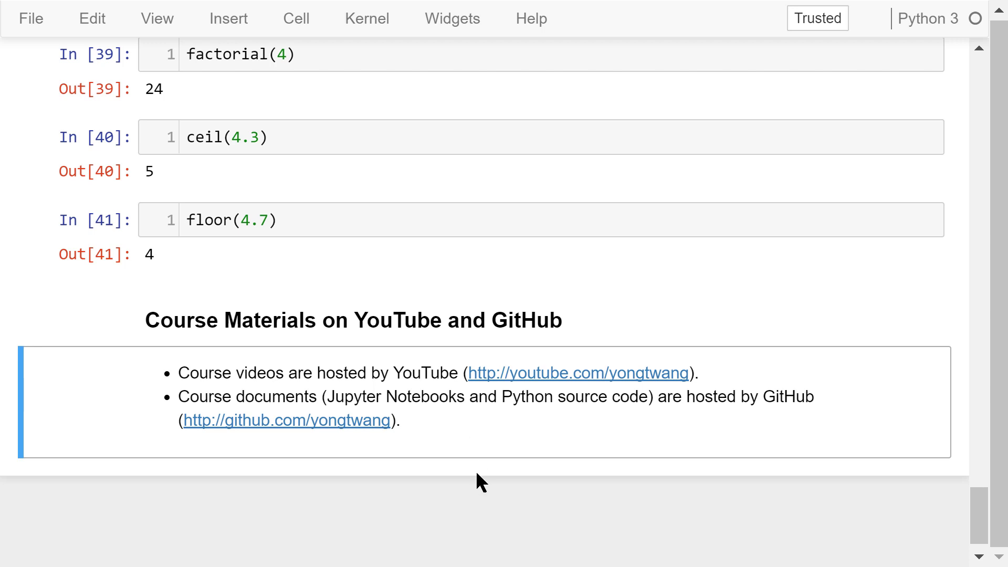